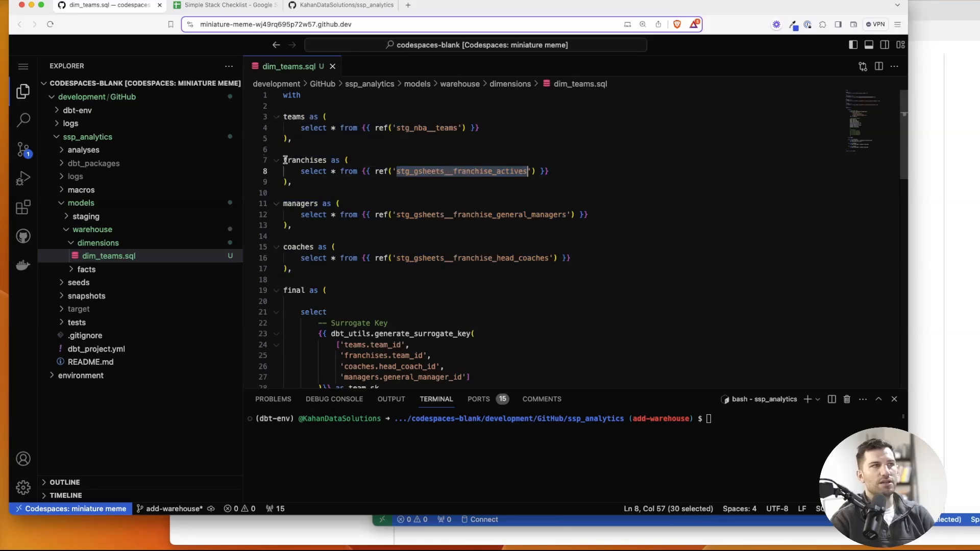
- Duplicate the staging models block in dbt_project.yml and rename the copy to warehouse
{"action": "scroll", "scroll_direction": "down", "scroll_amount": 3}
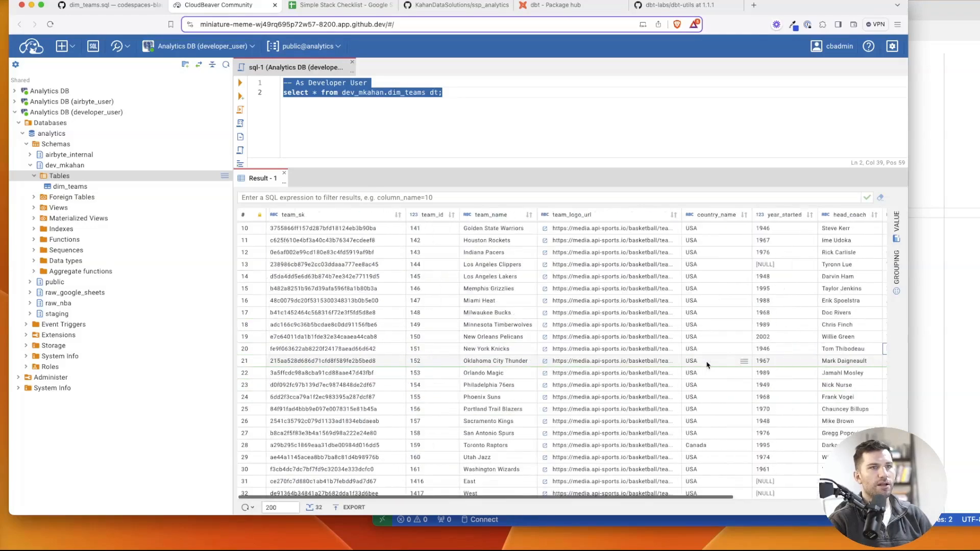
{"action": "left_click", "coordinate": [109, 5]}
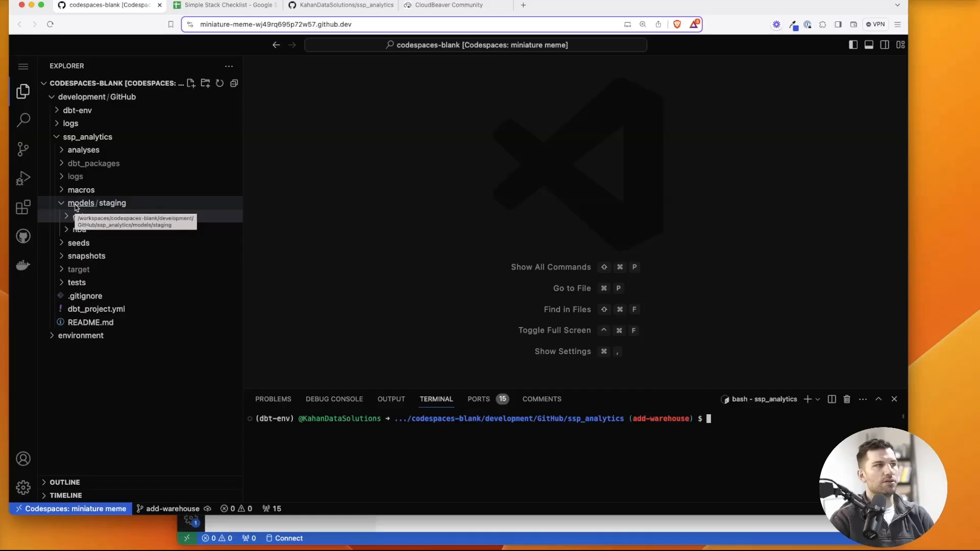
{"action": "type", "text": "warehouse"}
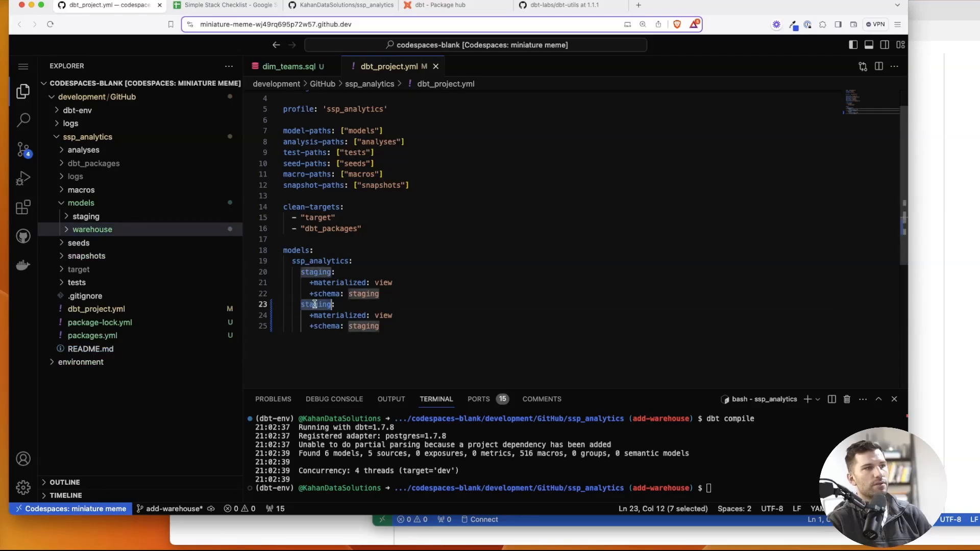
{"action": "type", "text": "warehouse:"}
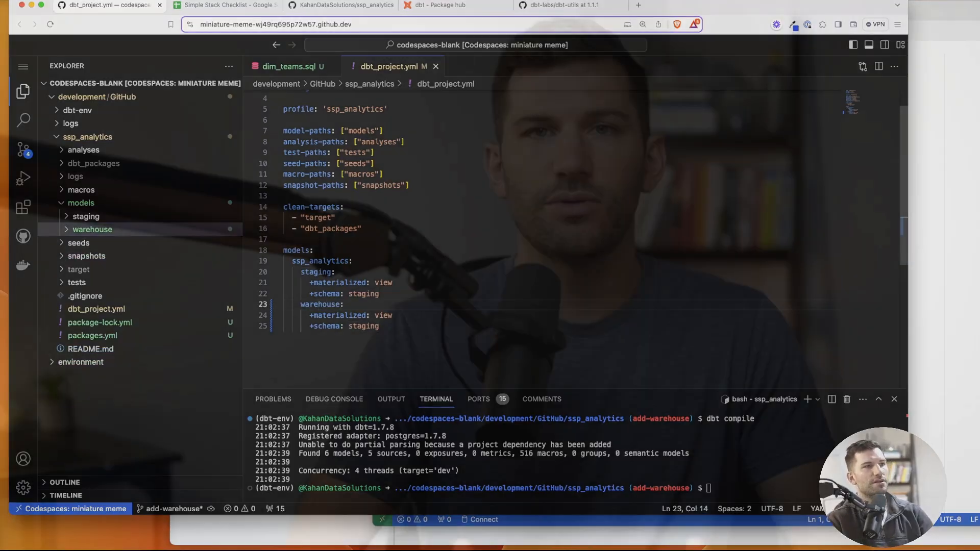
{"action": "left_click", "coordinate": [225, 5]}
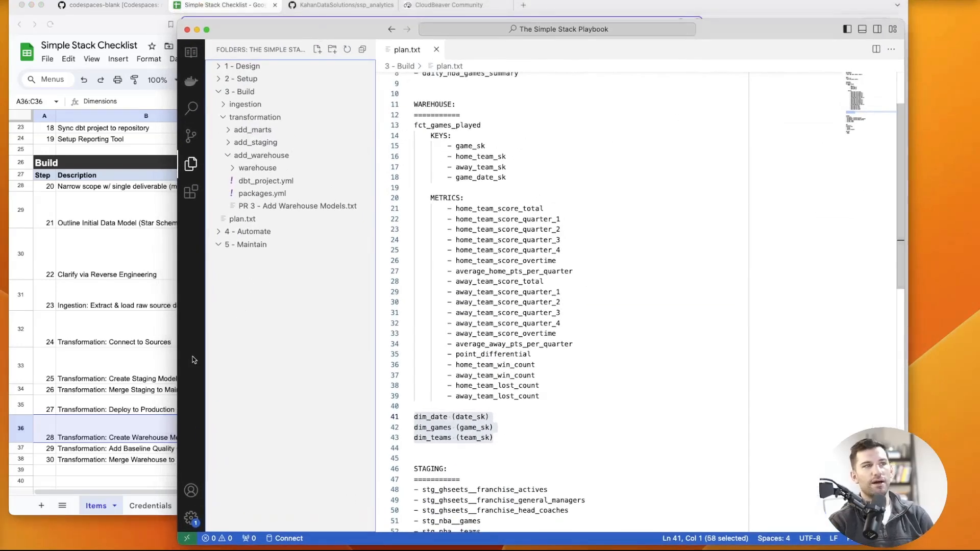
{"action": "left_click", "coordinate": [242, 219]}
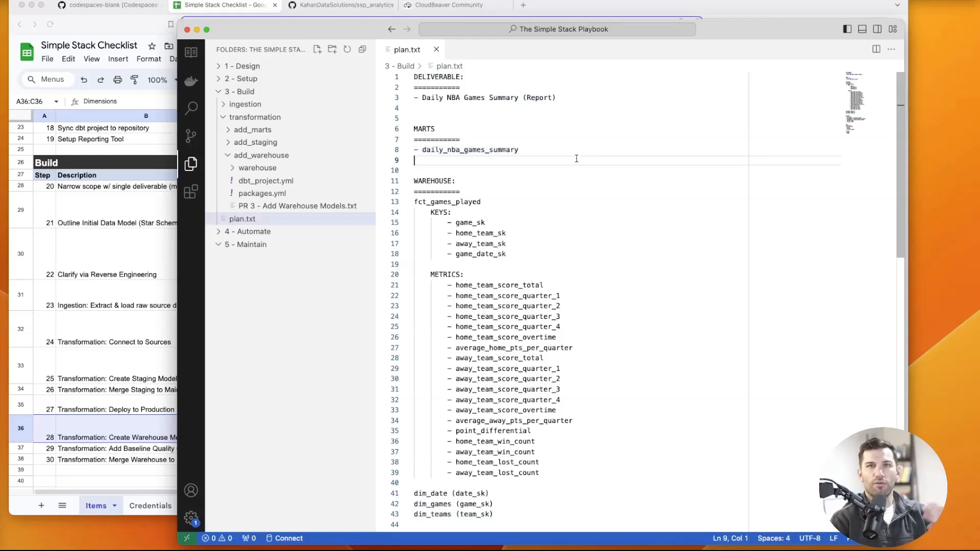
{"action": "scroll", "scroll_direction": "down", "scroll_amount": 3}
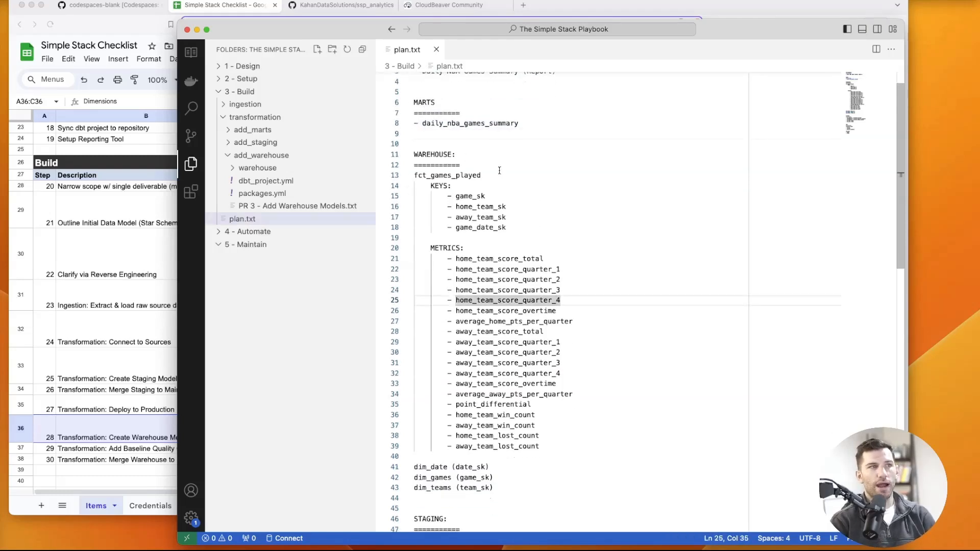
{"action": "double_click", "coordinate": [448, 175]}
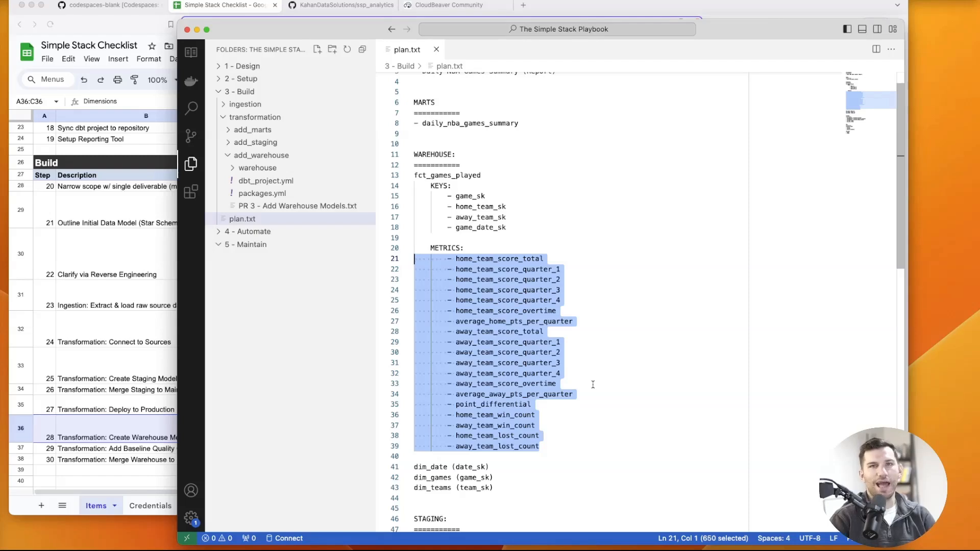
{"action": "mouse_move", "coordinate": [703, 309]}
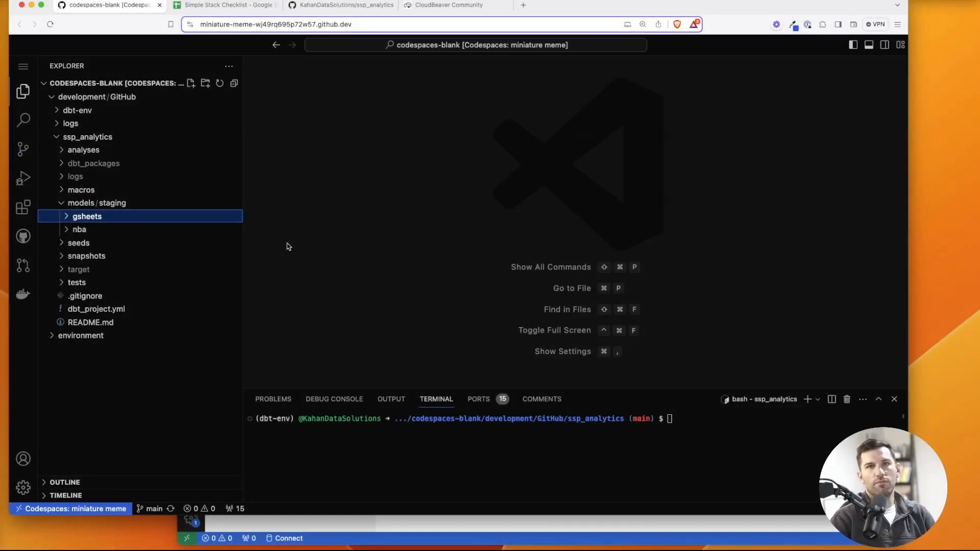
- Create and check out the add-warehouse git branch in the terminal
{"action": "type", "text": "g"}
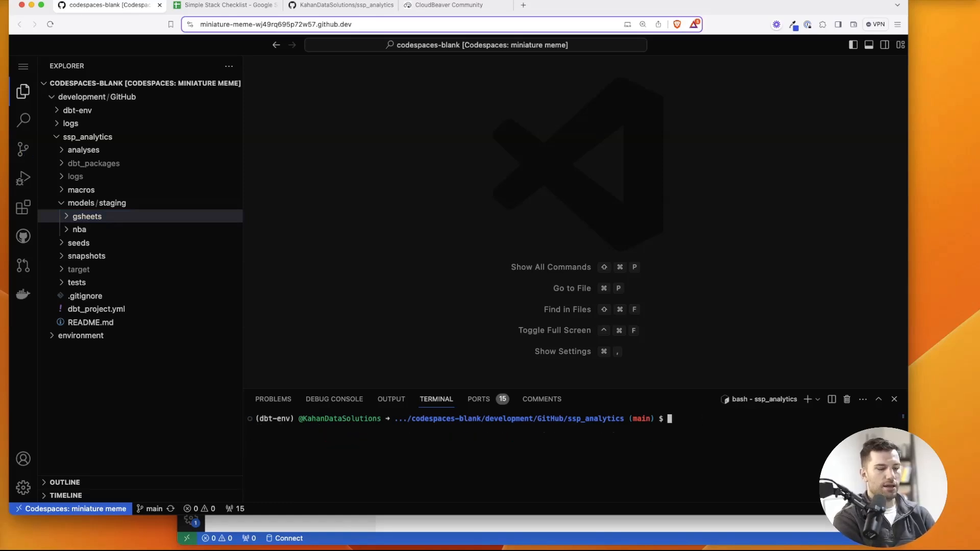
{"action": "type", "text": "git checkou"}
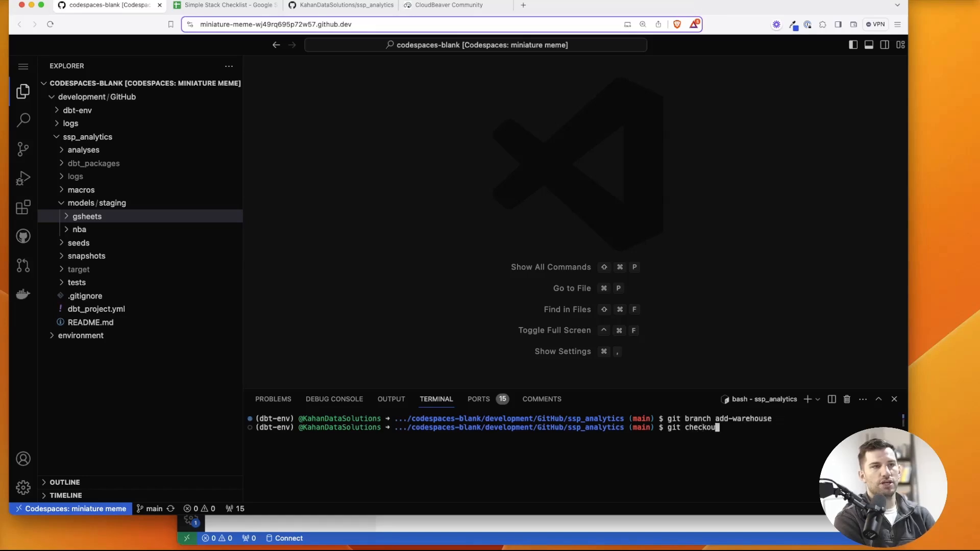
{"action": "key", "text": "Enter"}
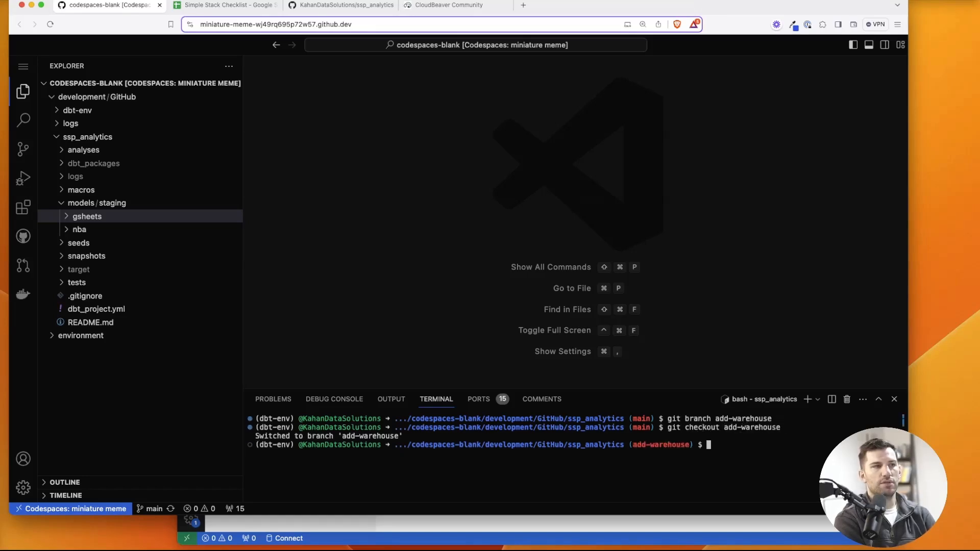
{"action": "type", "text": "git branch"}
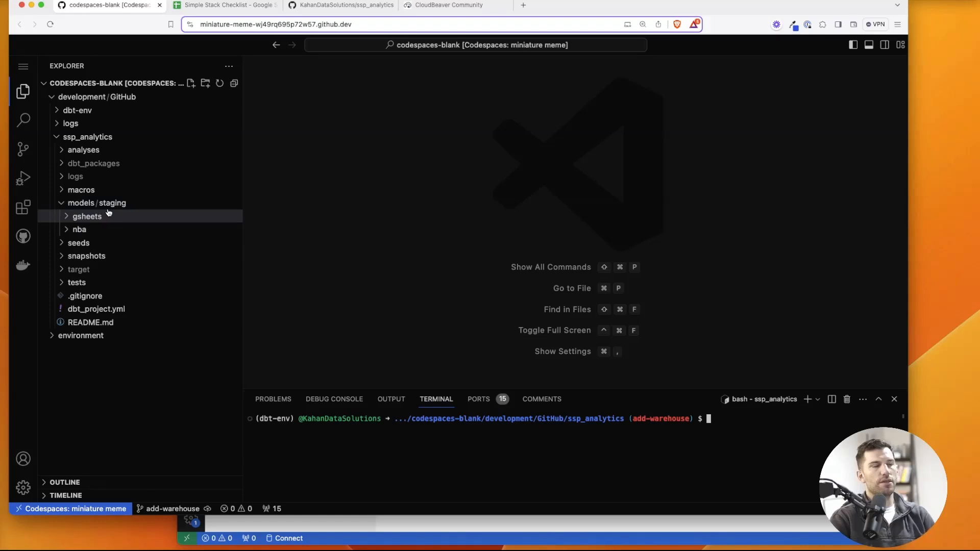
- Create a warehouse folder under models beside staging
{"action": "left_click", "coordinate": [96, 203]}
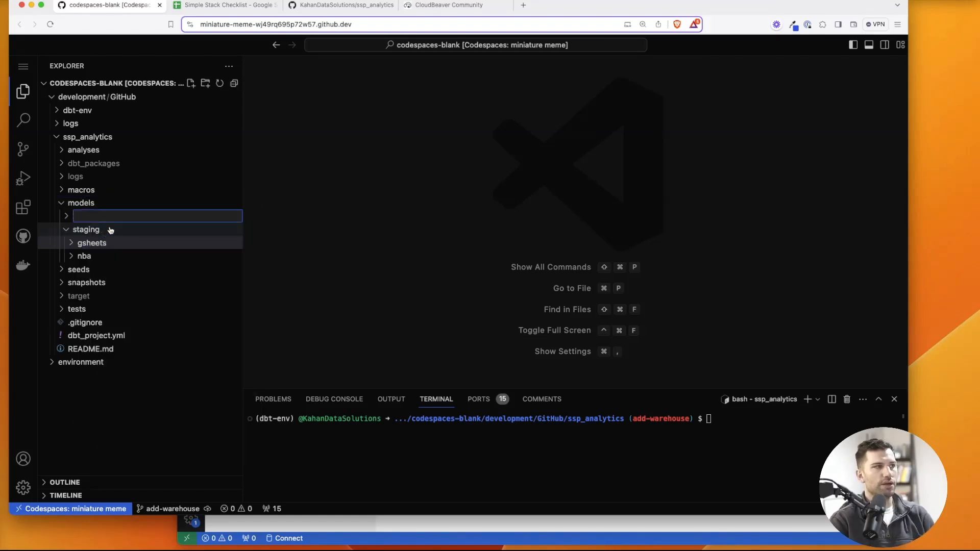
{"action": "type", "text": "warehouse"}
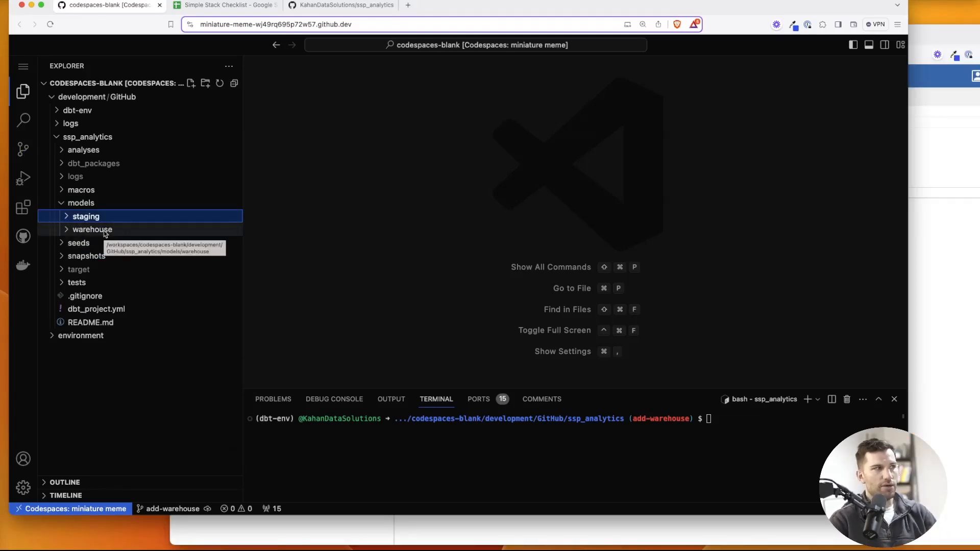
{"action": "left_click", "coordinate": [92, 229]}
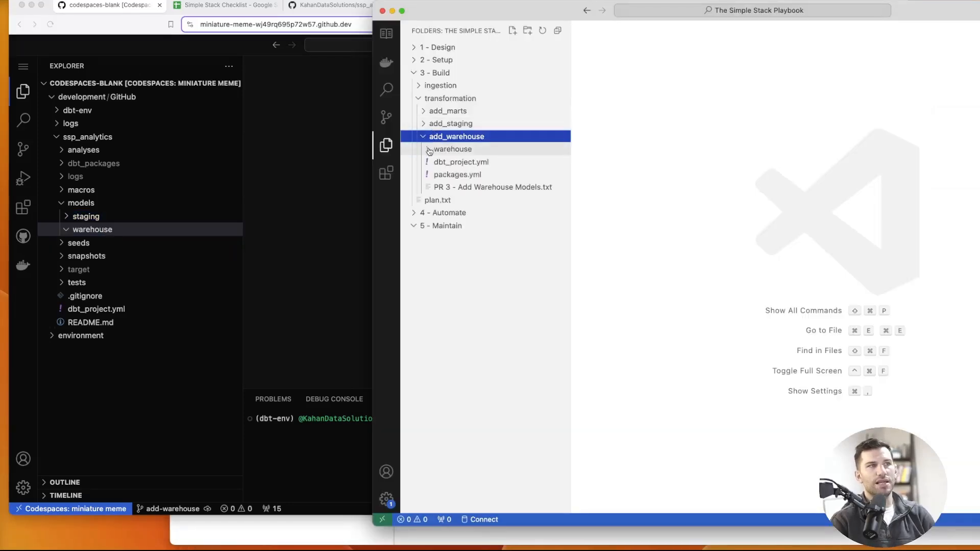
{"action": "left_click", "coordinate": [453, 149]}
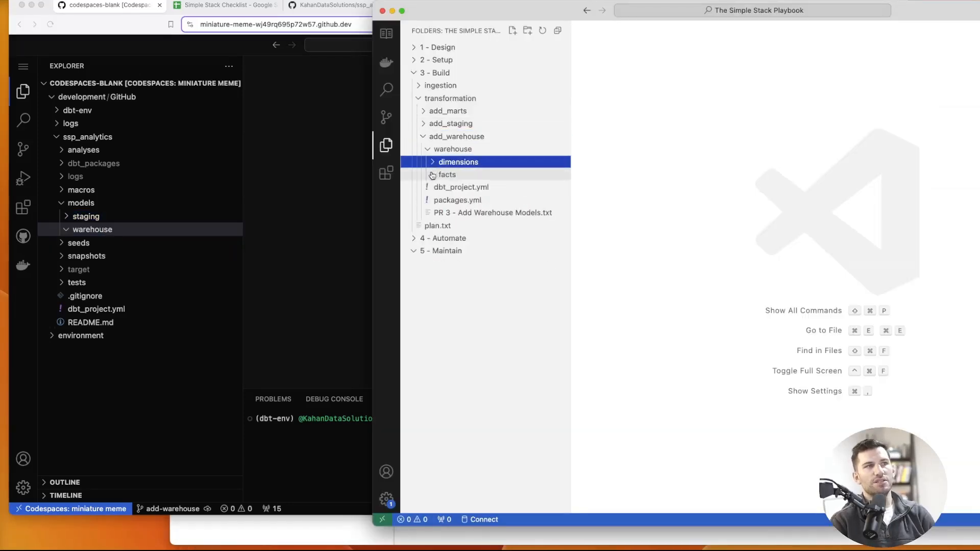
{"action": "left_click", "coordinate": [458, 162]}
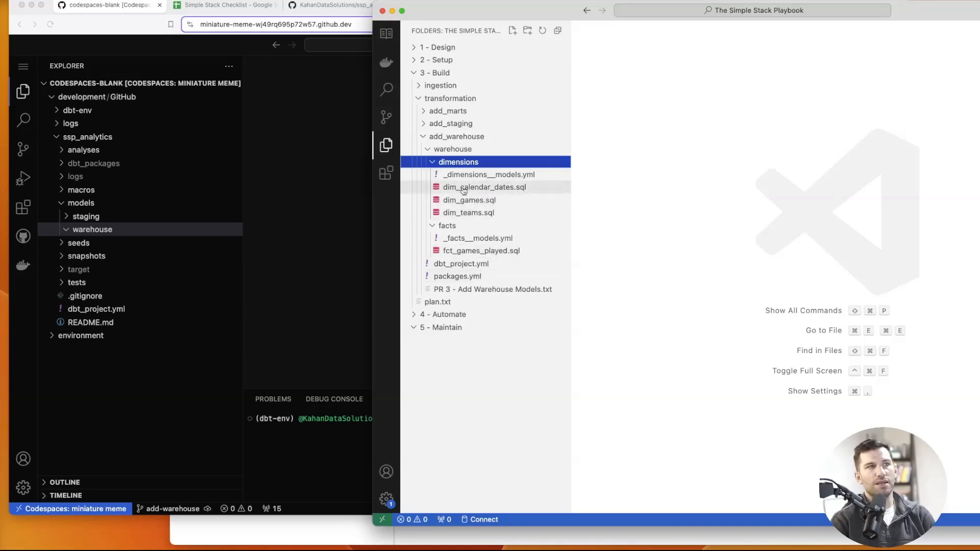
{"action": "left_click", "coordinate": [451, 123]}
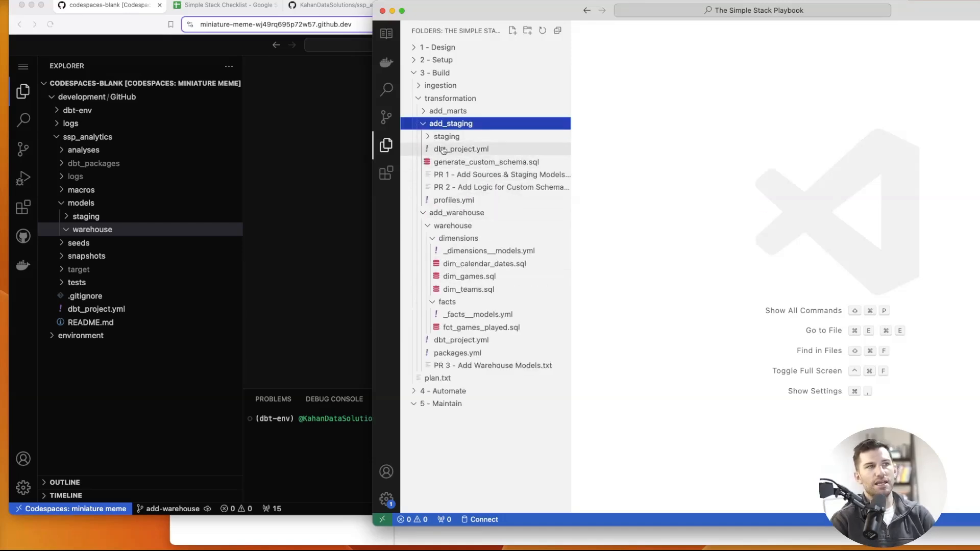
{"action": "left_click", "coordinate": [446, 136]}
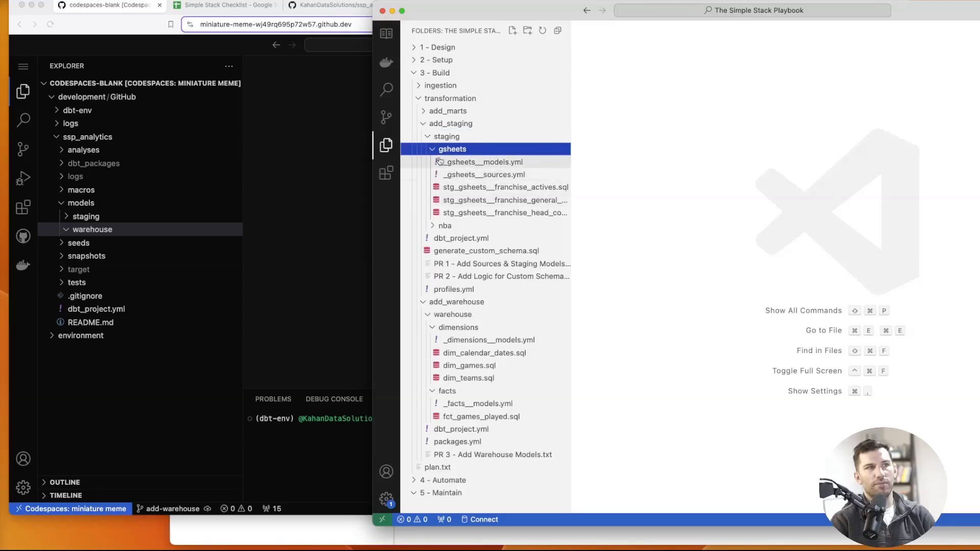
{"action": "left_click", "coordinate": [451, 123]}
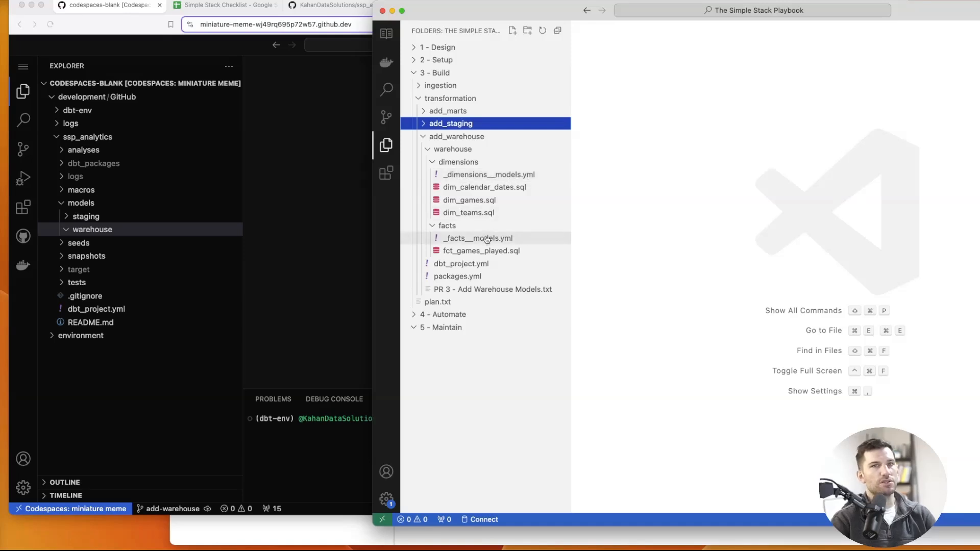
{"action": "mouse_move", "coordinate": [468, 201]}
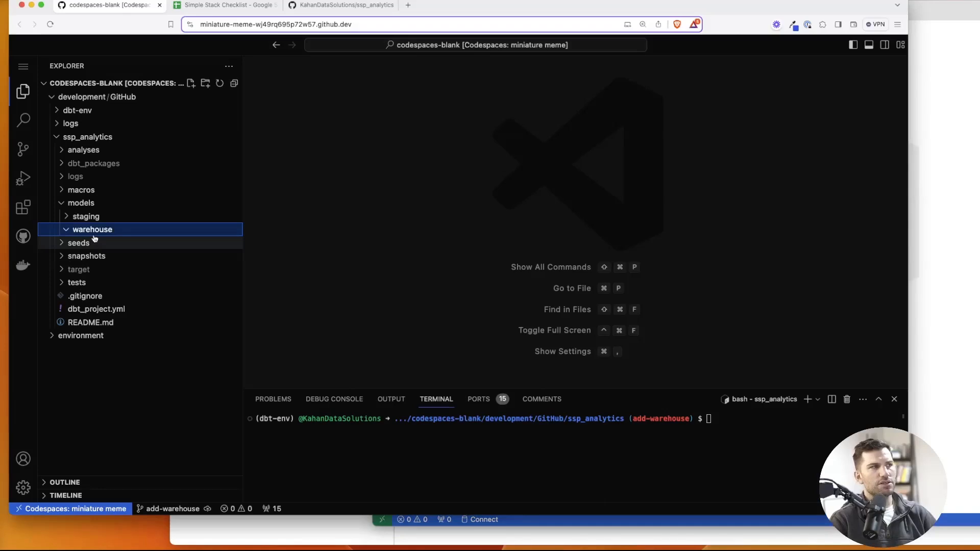
- Add dimensions and facts folders to warehouse, plus a new dim_teams.sql in dimensions
{"action": "right_click", "coordinate": [92, 229]}
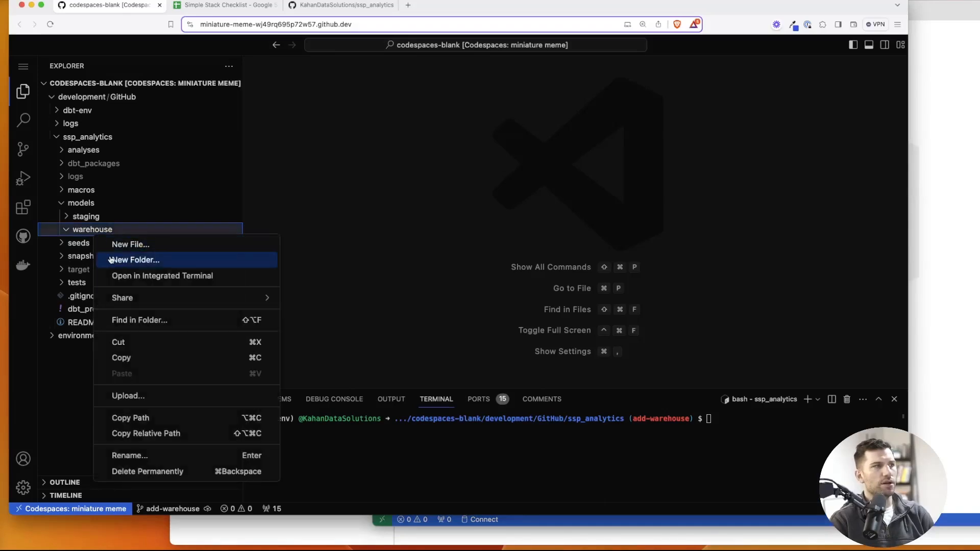
{"action": "left_click", "coordinate": [135, 259]}
{"action": "type", "text": "dimensions"}
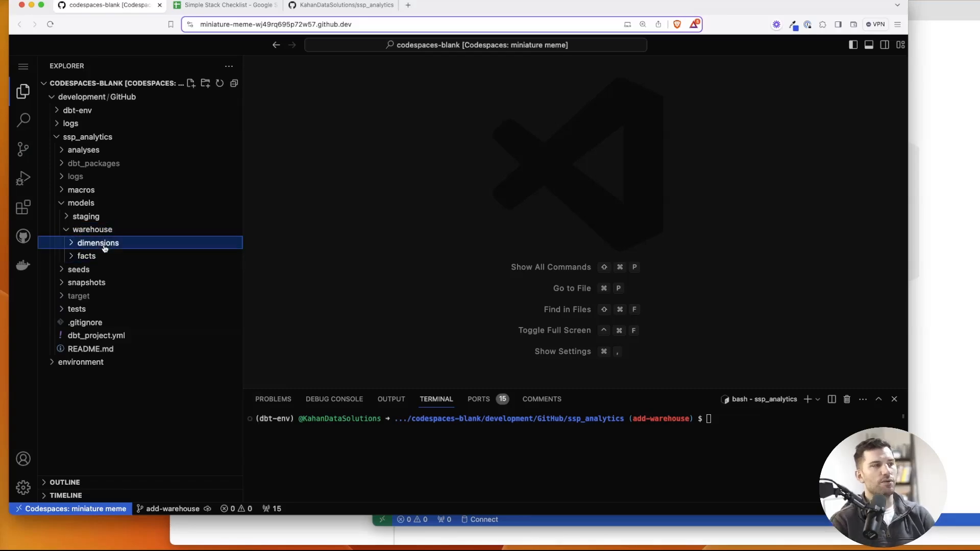
{"action": "right_click", "coordinate": [98, 243]}
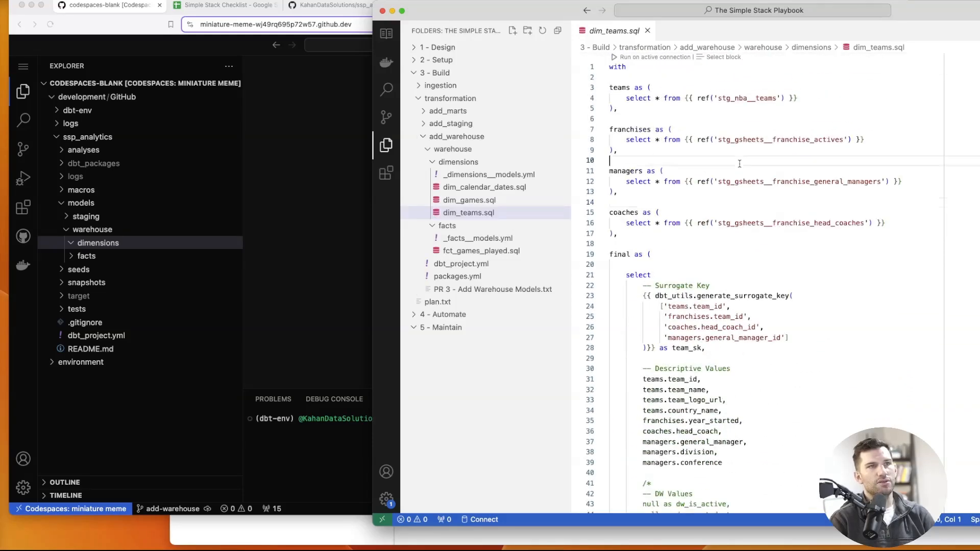
{"action": "right_click", "coordinate": [98, 243]}
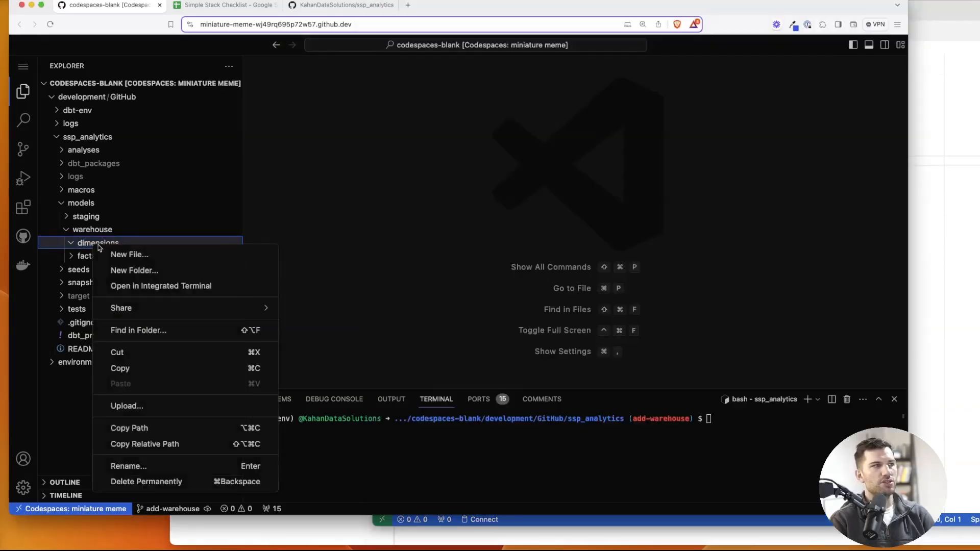
{"action": "left_click", "coordinate": [129, 254]}
{"action": "type", "text": "dim_teams.sql"}
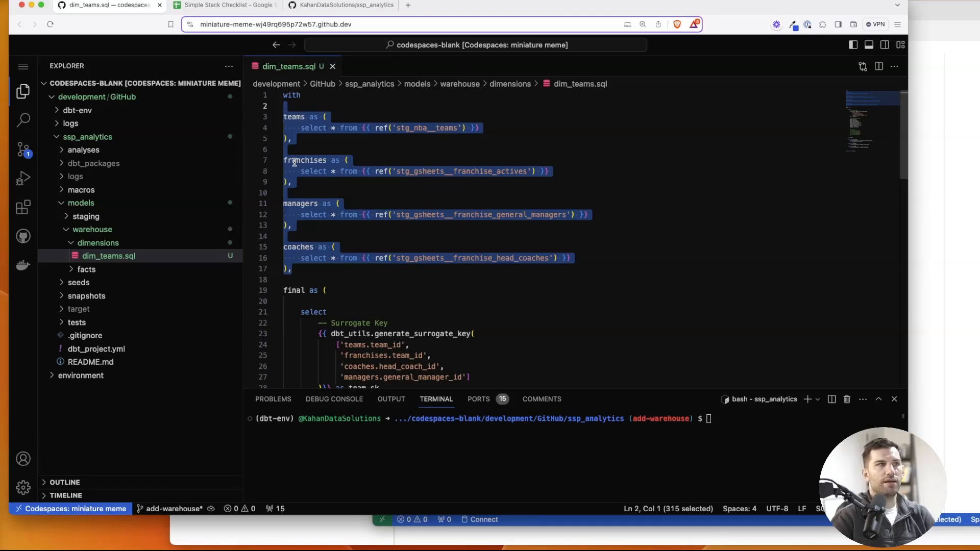
- Review the dim_teams.sql CTEs and strip the final select's column code, keeping its three comments
{"action": "left_click", "coordinate": [449, 171]}
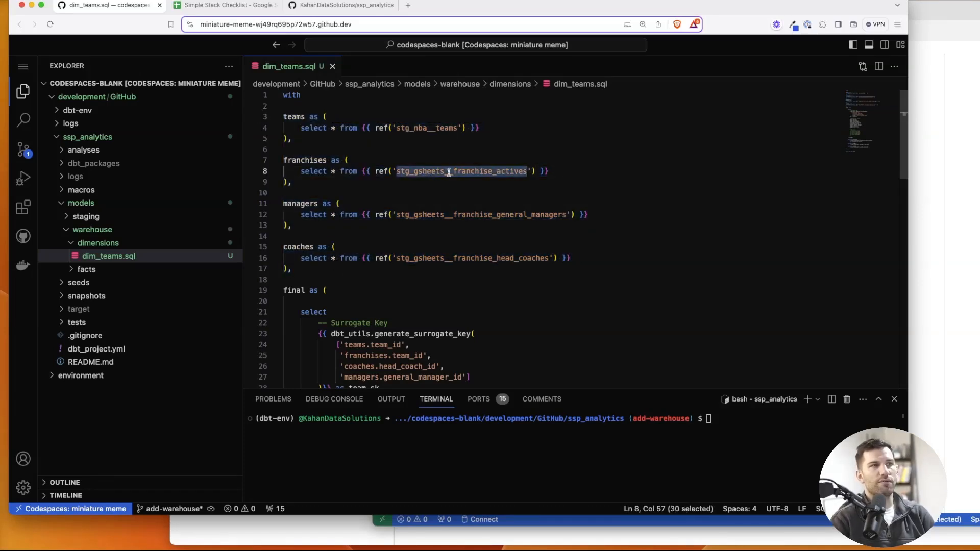
{"action": "mouse_move", "coordinate": [282, 164]}
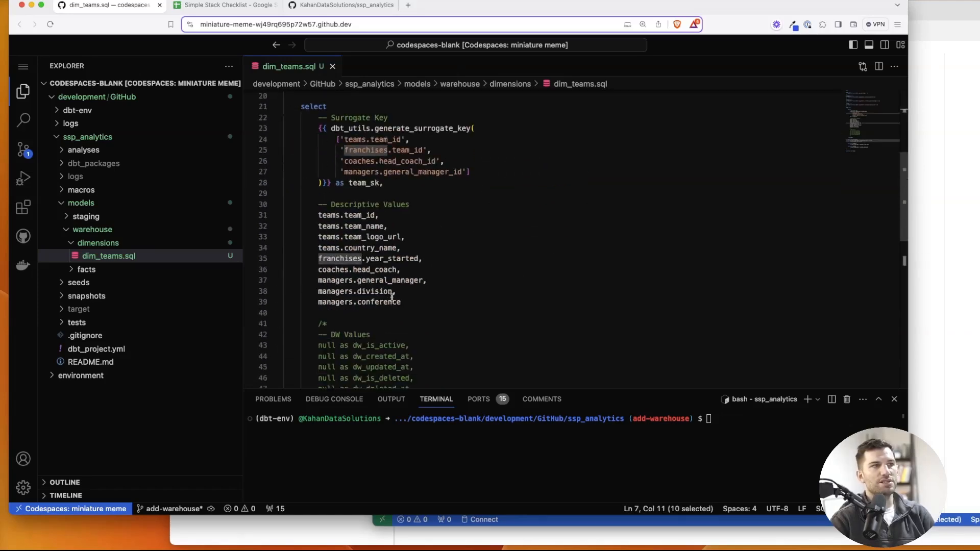
{"action": "scroll", "scroll_direction": "down", "scroll_amount": 3}
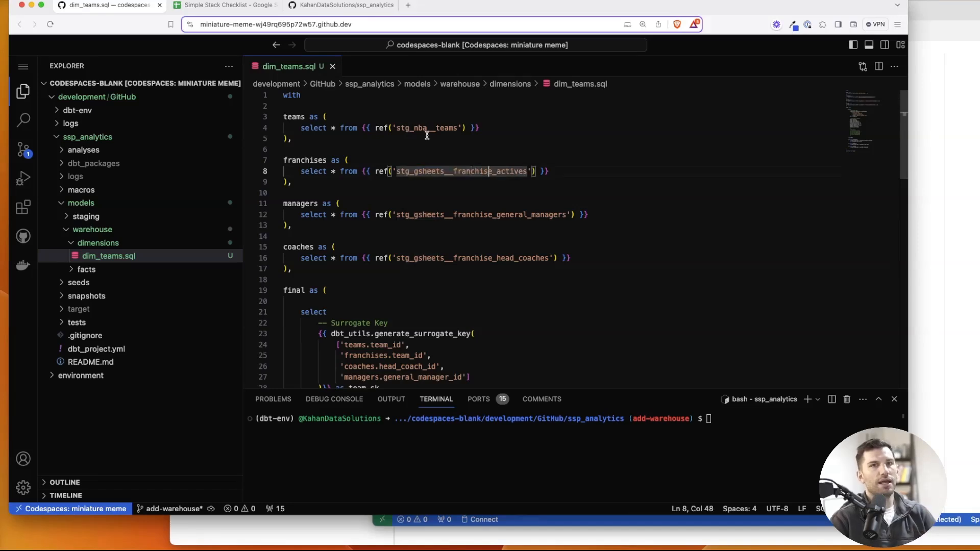
{"action": "mouse_move", "coordinate": [424, 156]}
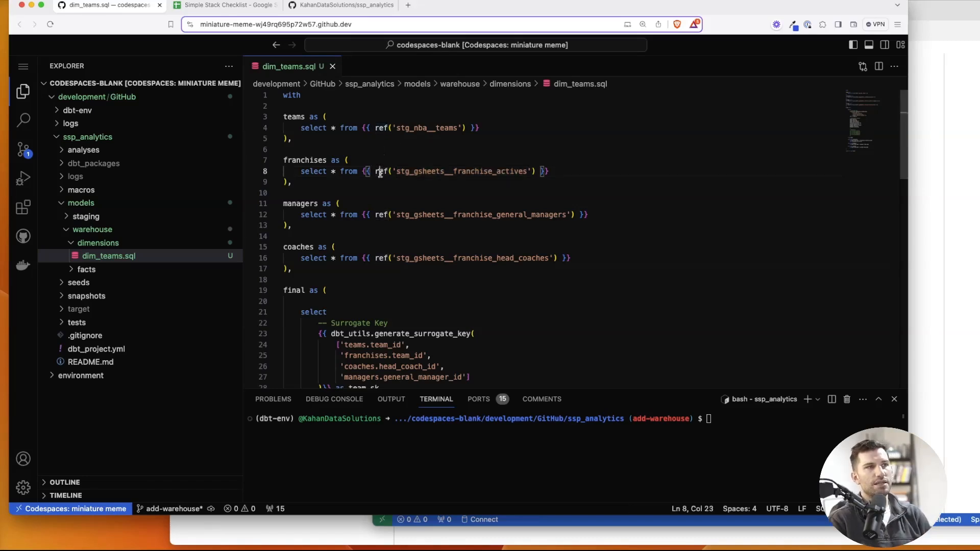
{"action": "double_click", "coordinate": [381, 127]}
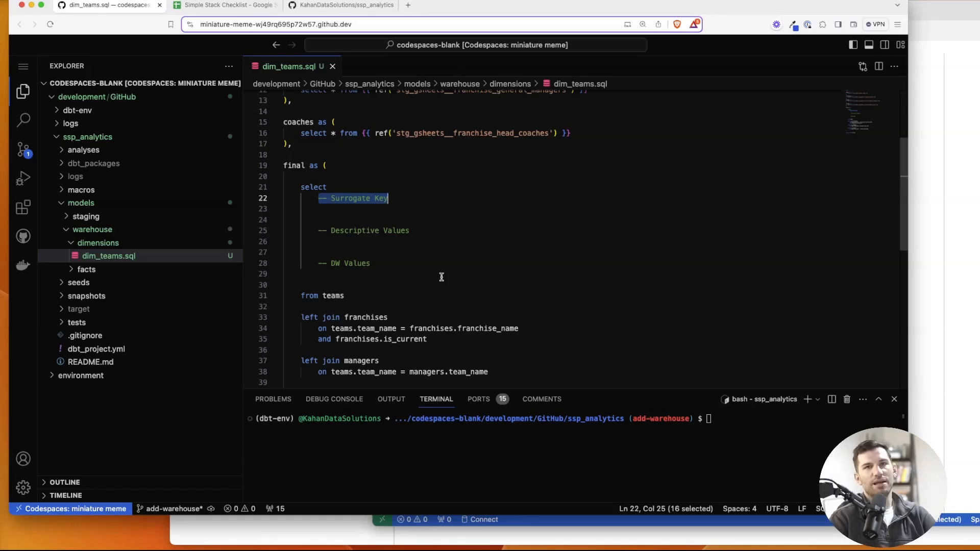
{"action": "mouse_move", "coordinate": [396, 190]}
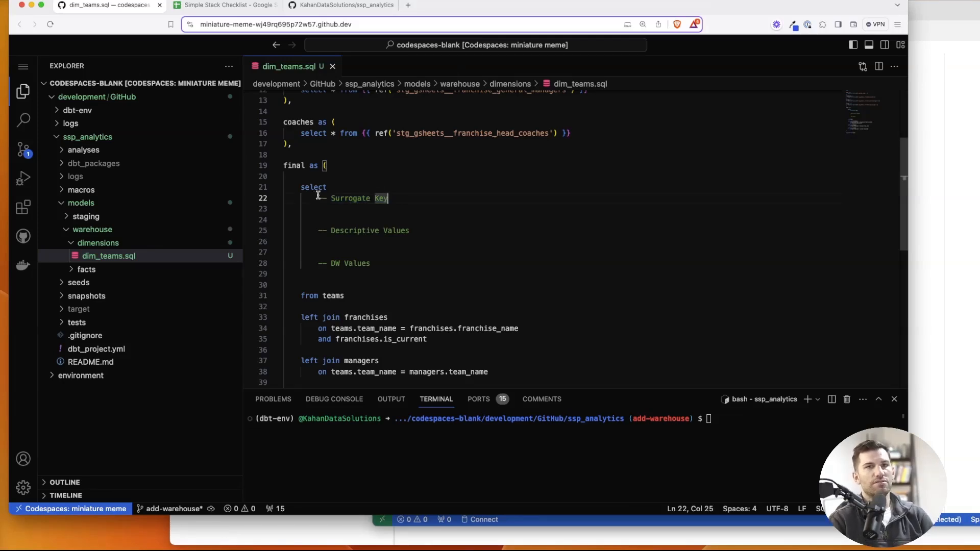
{"action": "mouse_move", "coordinate": [334, 224]}
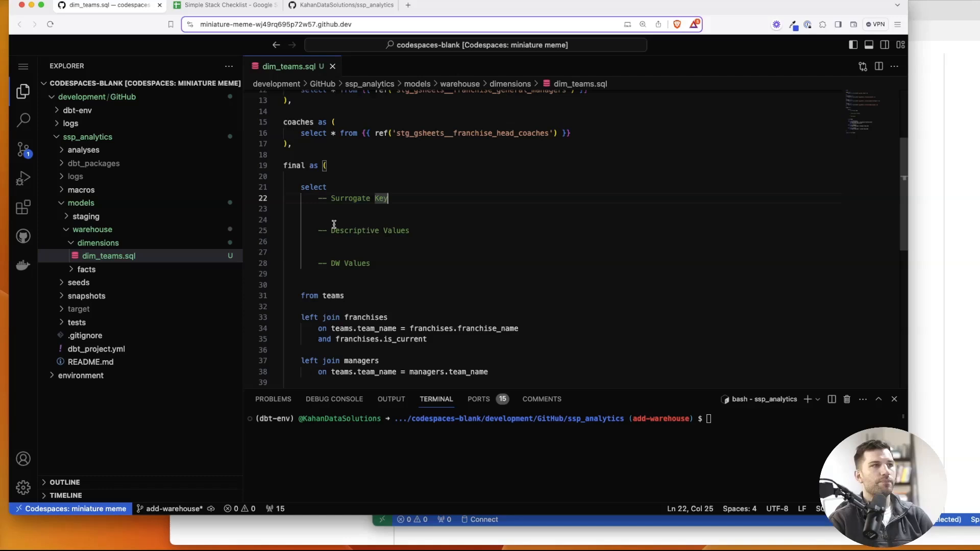
- Add team_sk via dbt_utils.generate_surrogate_key over four IDs, plus team, franchise, coach, manager columns
{"action": "left_click", "coordinate": [323, 230]}
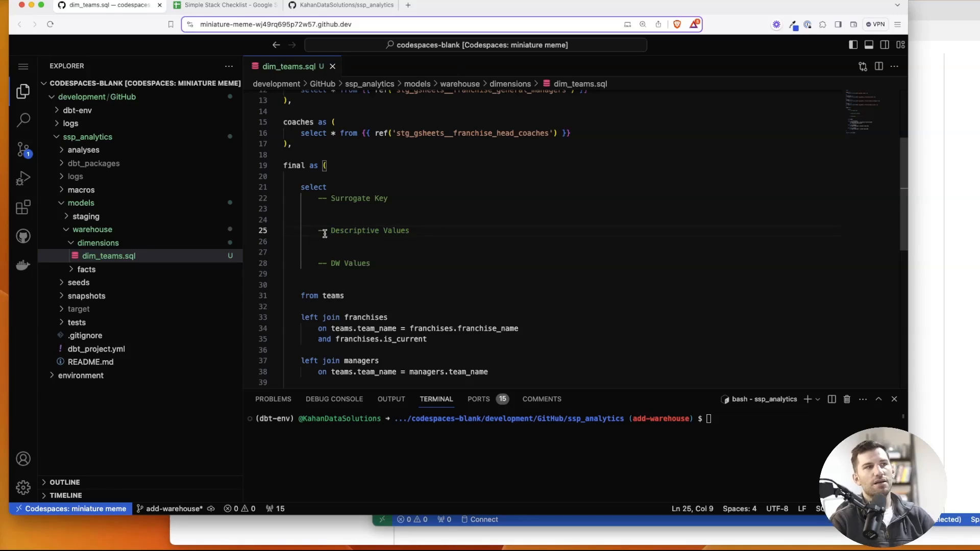
{"action": "left_click_drag", "start_coordinate": [318, 231], "coordinate": [410, 231]}
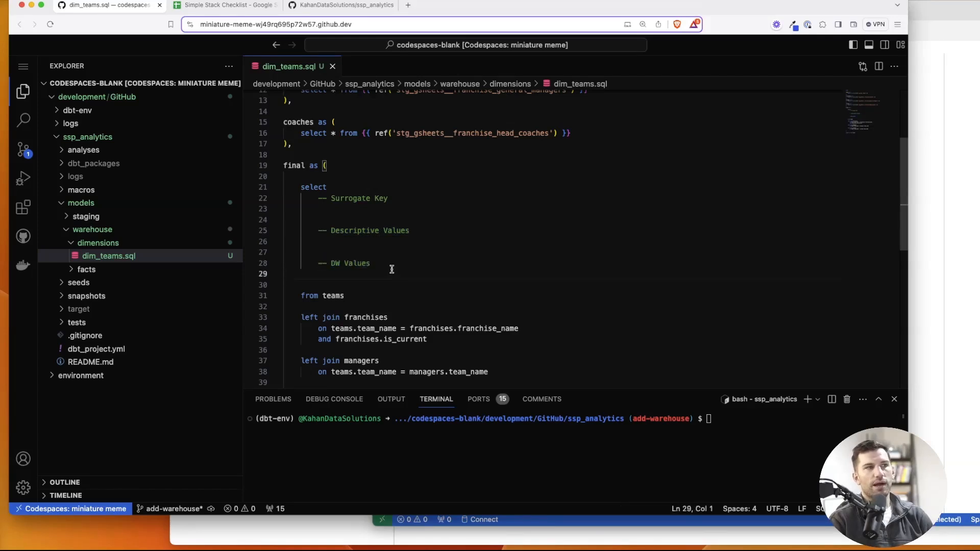
{"action": "mouse_move", "coordinate": [386, 266]}
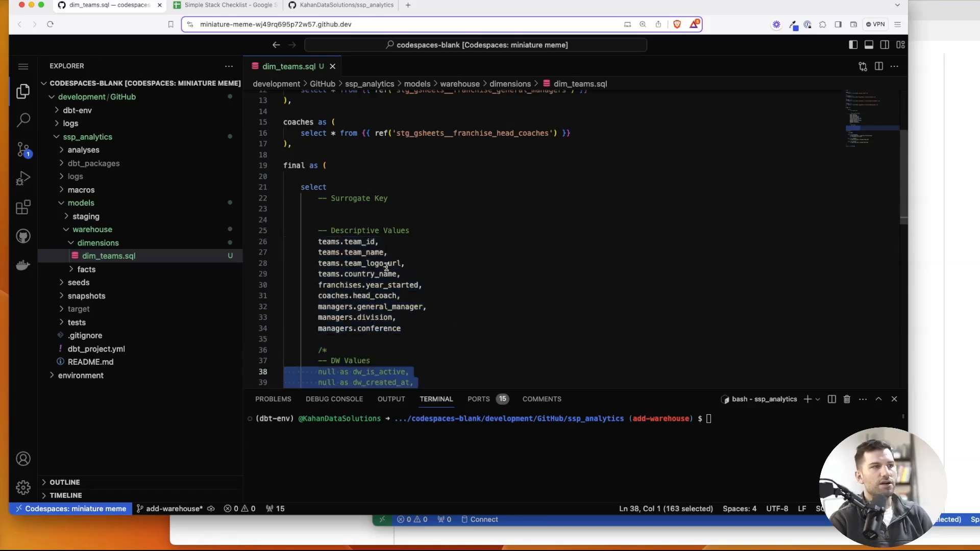
{"action": "double_click", "coordinate": [362, 244]}
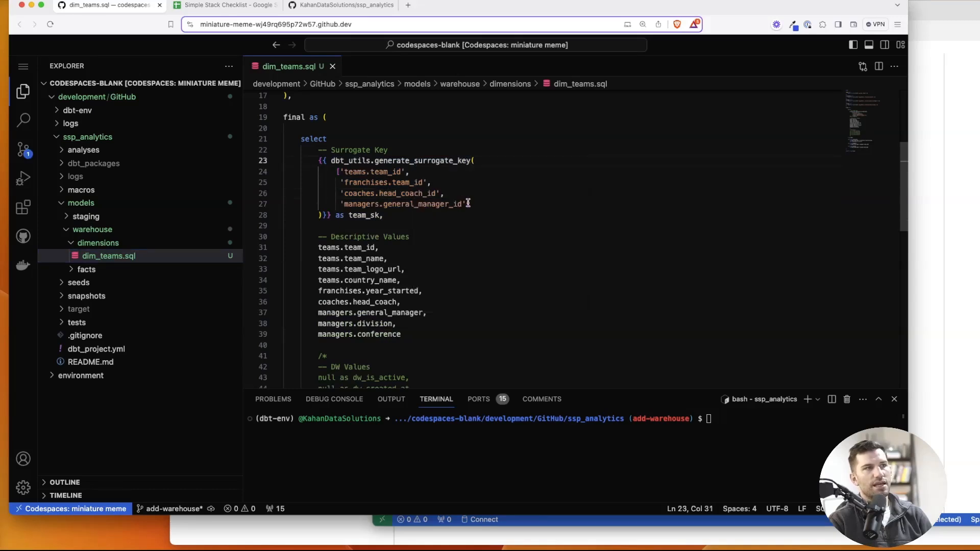
{"action": "left_click_drag", "start_coordinate": [338, 172], "coordinate": [470, 204]}
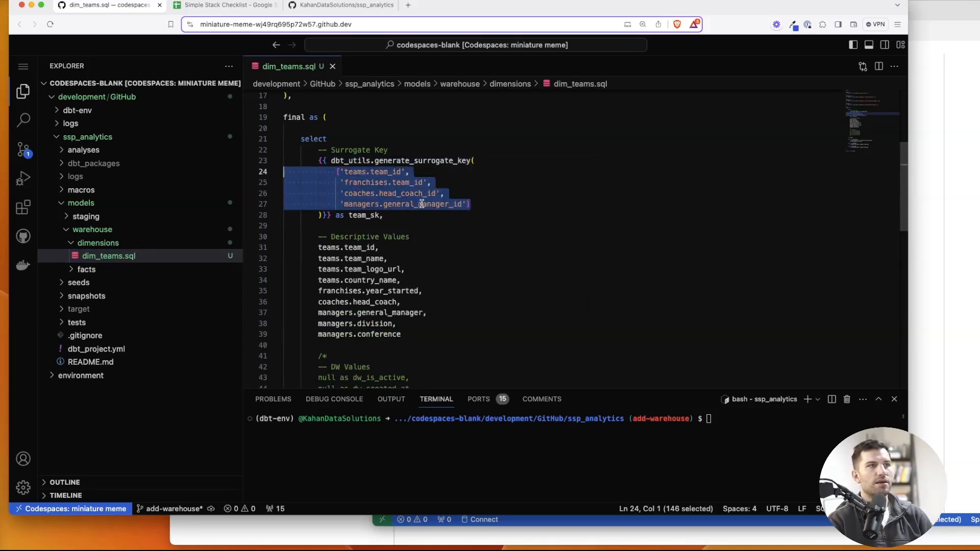
{"action": "left_click", "coordinate": [443, 193]}
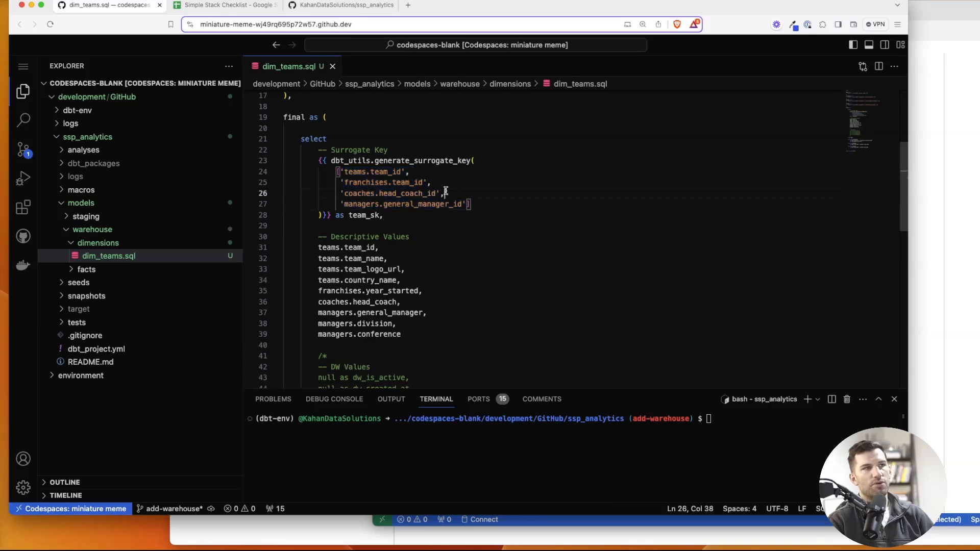
{"action": "left_click_drag", "start_coordinate": [444, 193], "coordinate": [469, 204]}
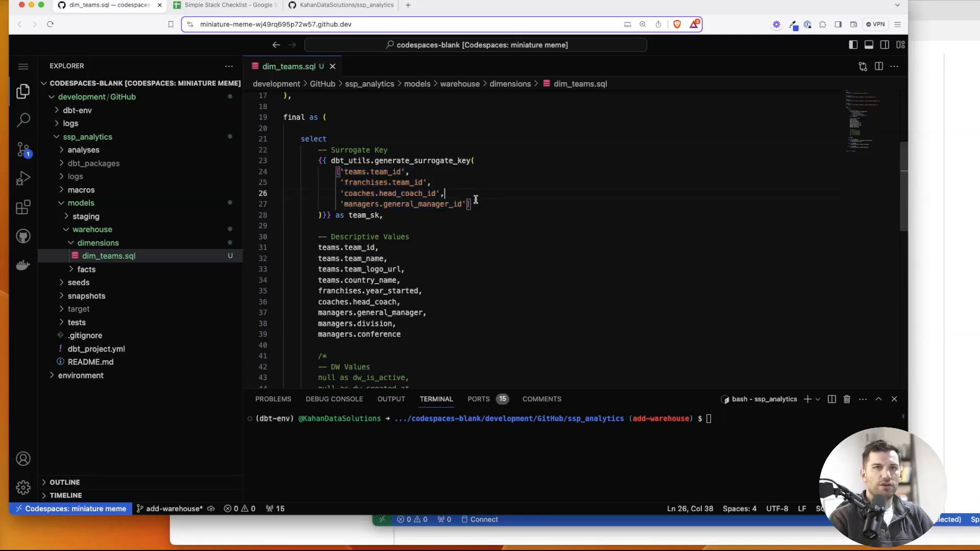
{"action": "left_click_drag", "start_coordinate": [471, 204], "coordinate": [284, 172]}
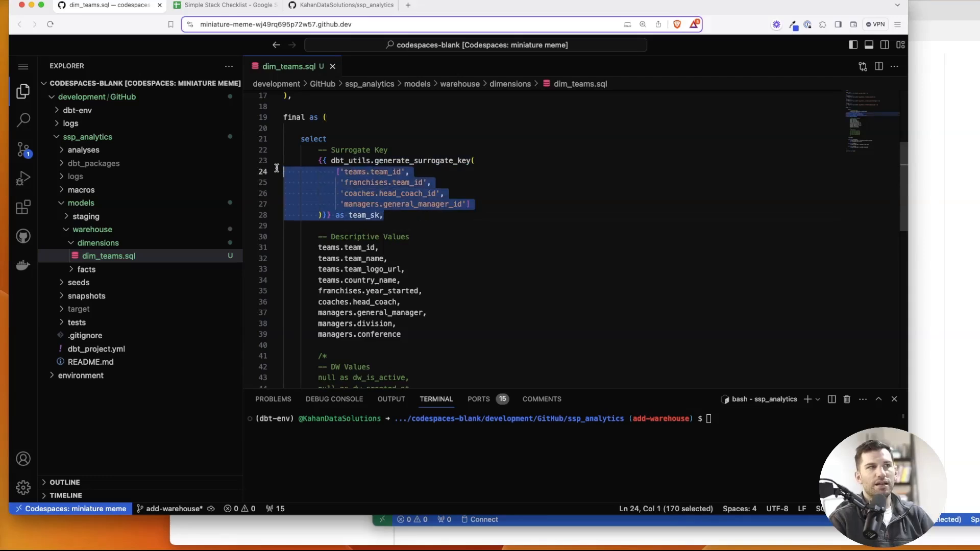
{"action": "left_click", "coordinate": [399, 215]}
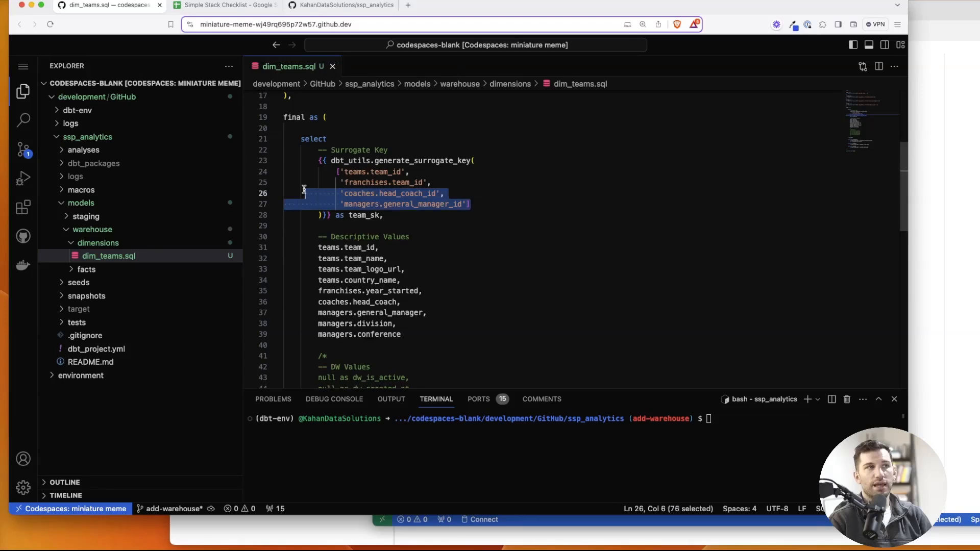
{"action": "double_click", "coordinate": [364, 215]}
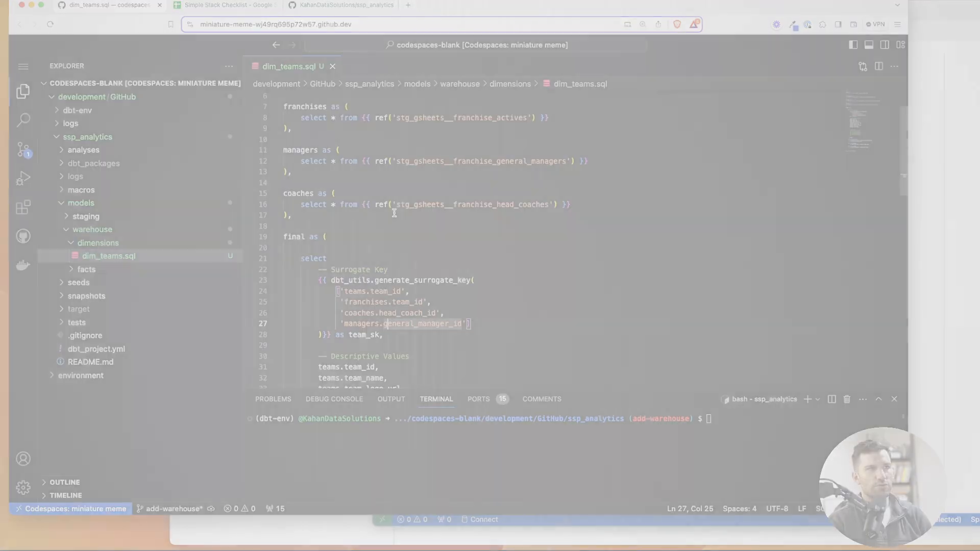
- Run dbt, inspect the 'dbt_utils is undefined' error, and bring up hub.getdbt.com
{"action": "type", "text": "dbt"}
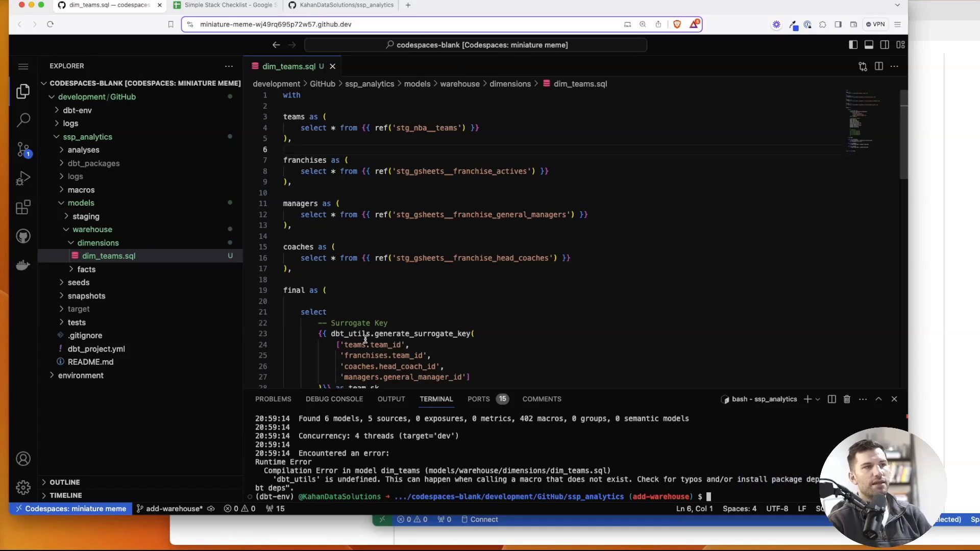
{"action": "double_click", "coordinate": [351, 334]}
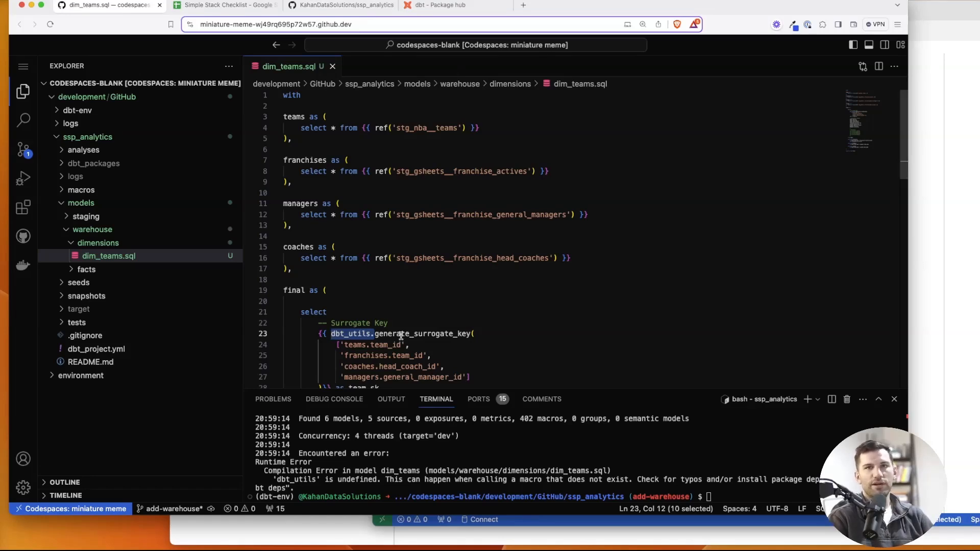
{"action": "left_click", "coordinate": [454, 5]}
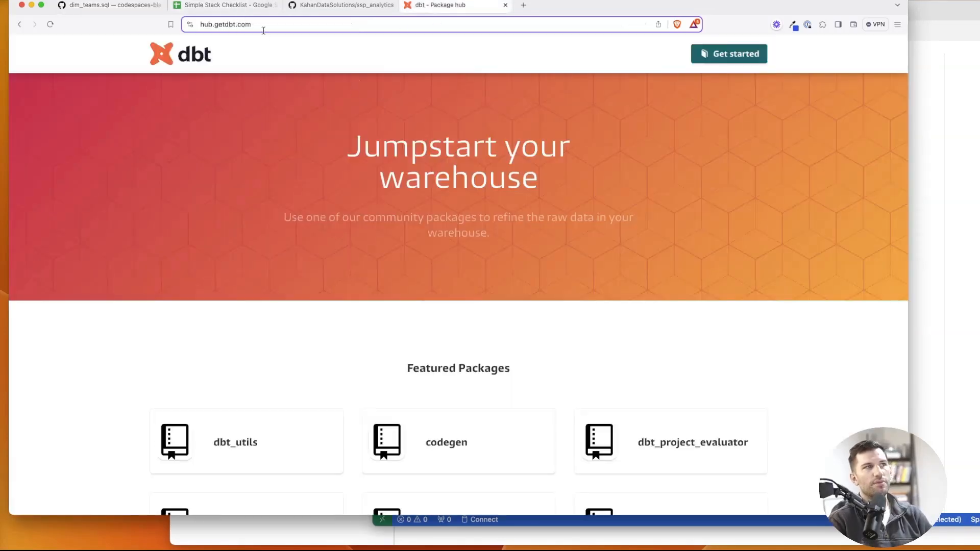
- Search the dbt_utils README for generate_surrogate_key and date_spine usage examples
{"action": "scroll", "scroll_direction": "down", "scroll_amount": 3}
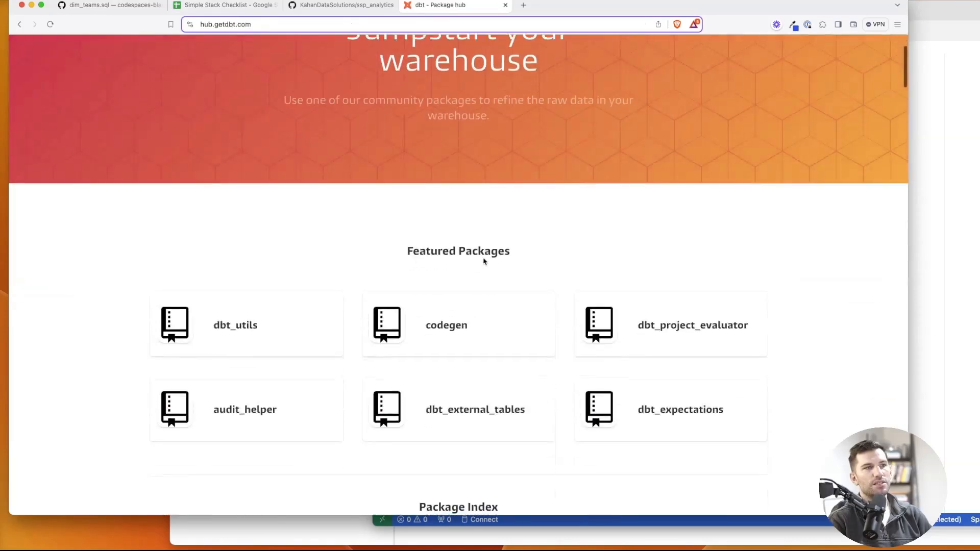
{"action": "scroll", "scroll_direction": "down", "scroll_amount": 3}
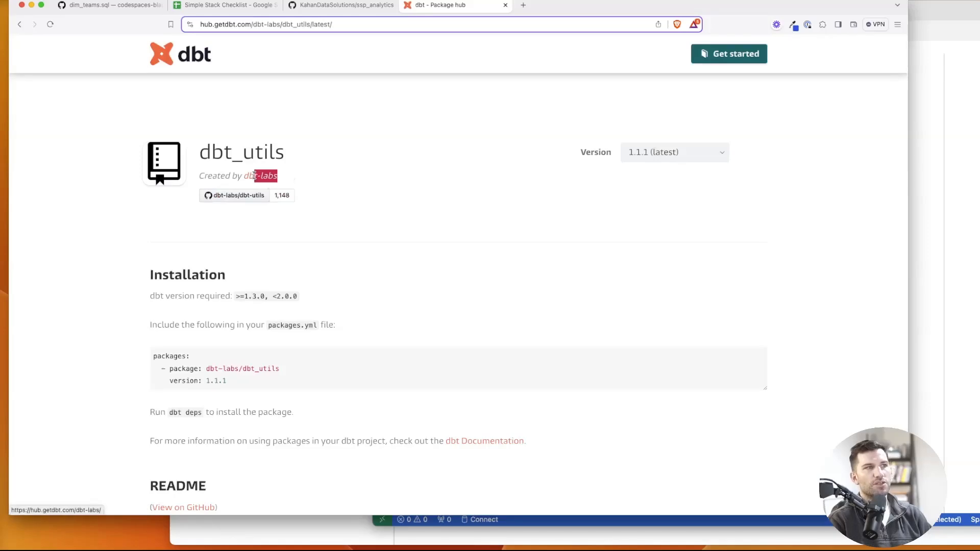
{"action": "scroll", "scroll_direction": "down", "scroll_amount": 3}
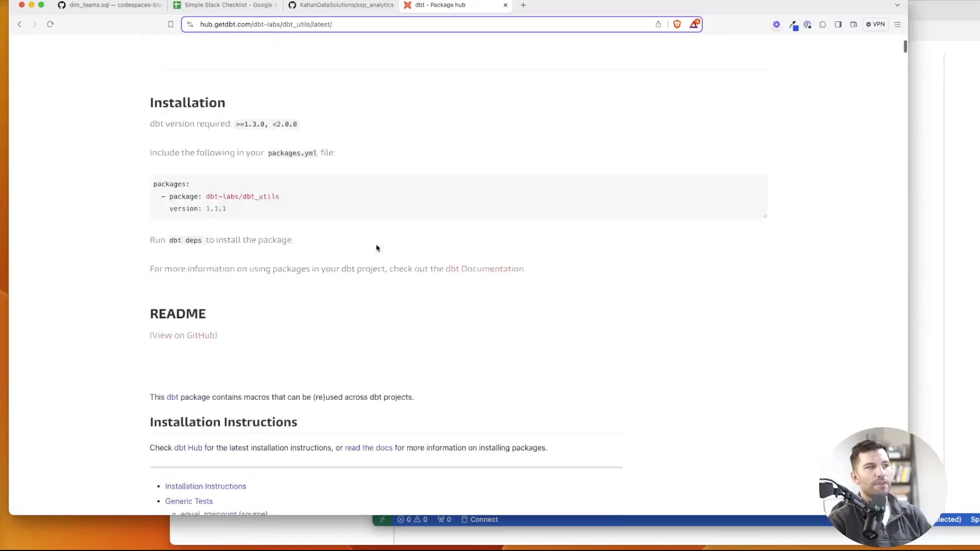
{"action": "scroll", "scroll_direction": "down", "scroll_amount": 3}
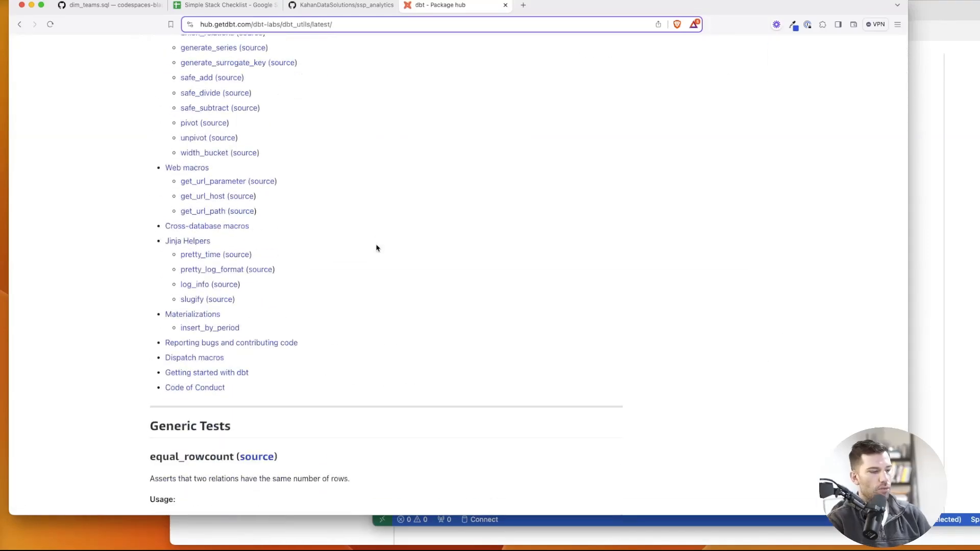
{"action": "type", "text": "surrogate_key-source"}
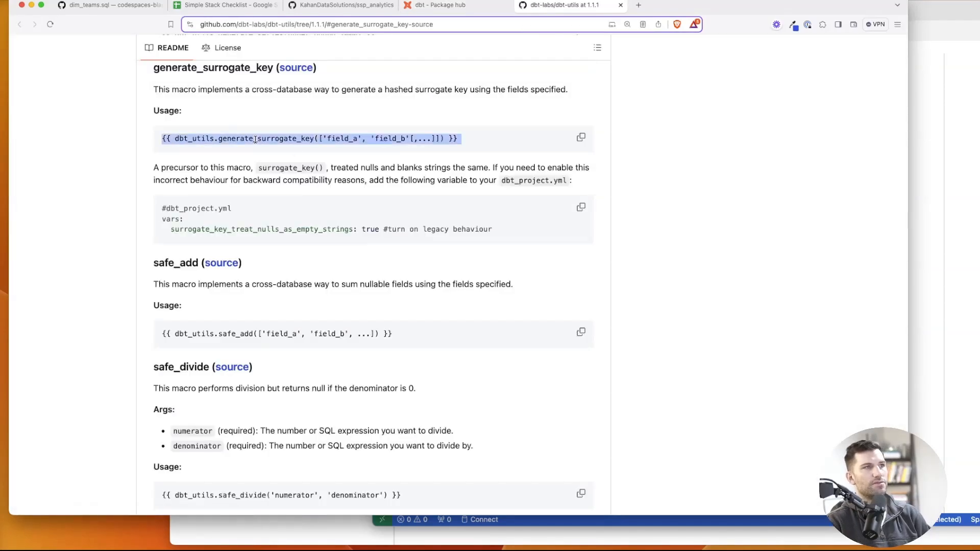
{"action": "left_click_drag", "start_coordinate": [214, 89], "coordinate": [451, 89]}
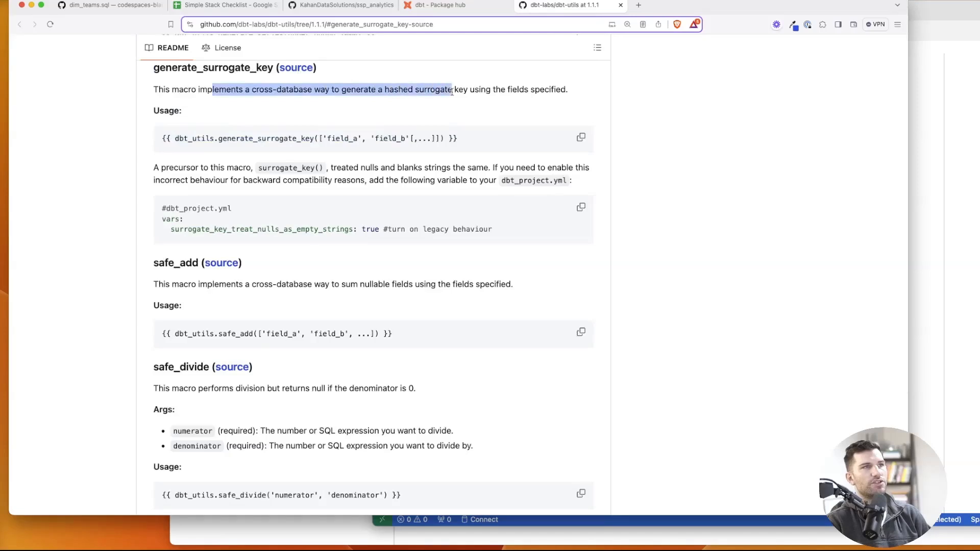
{"action": "left_click", "coordinate": [315, 100]}
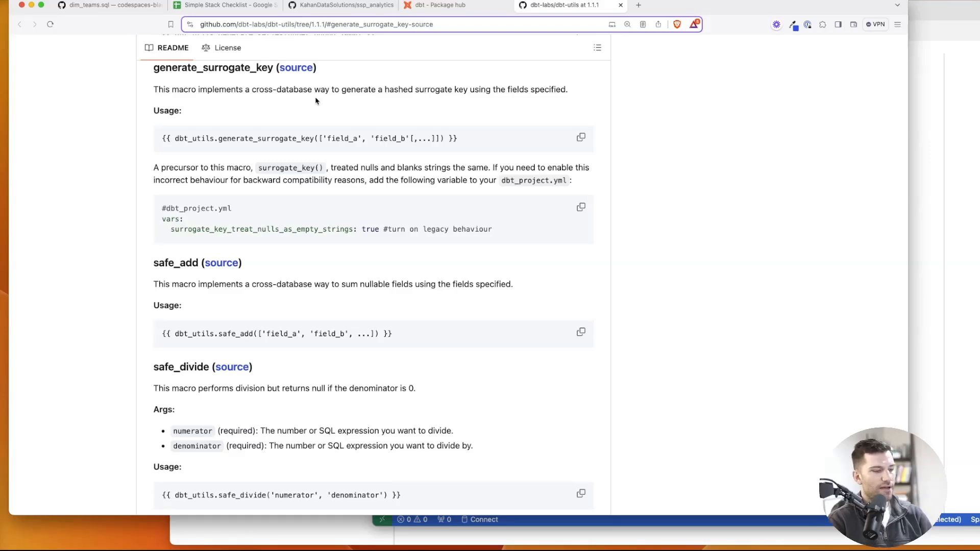
{"action": "type", "text": "date_spine"}
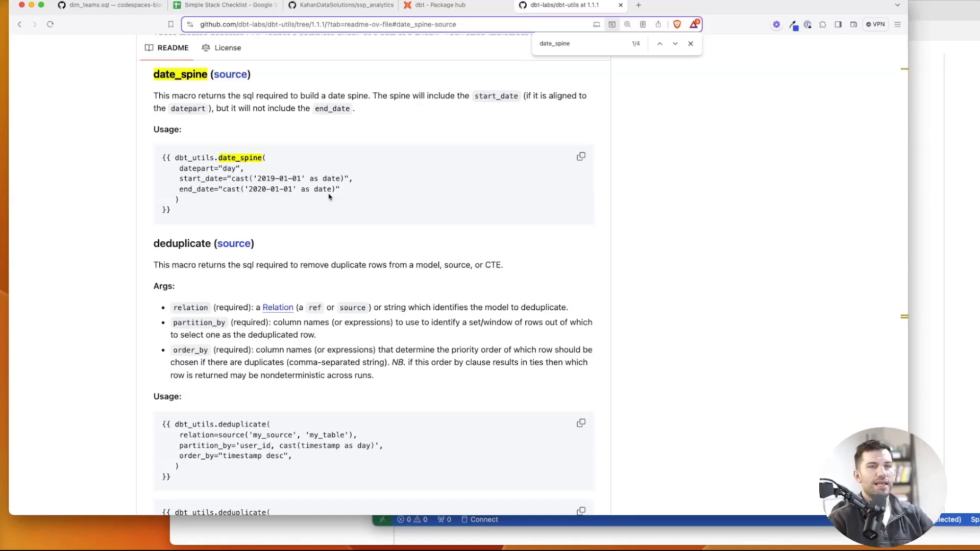
{"action": "mouse_move", "coordinate": [262, 139]}
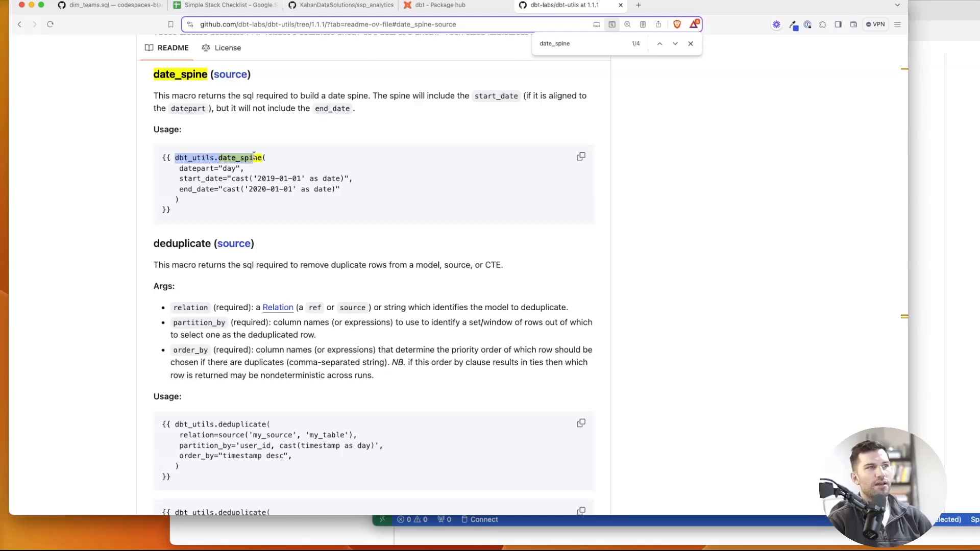
{"action": "left_click", "coordinate": [106, 5]}
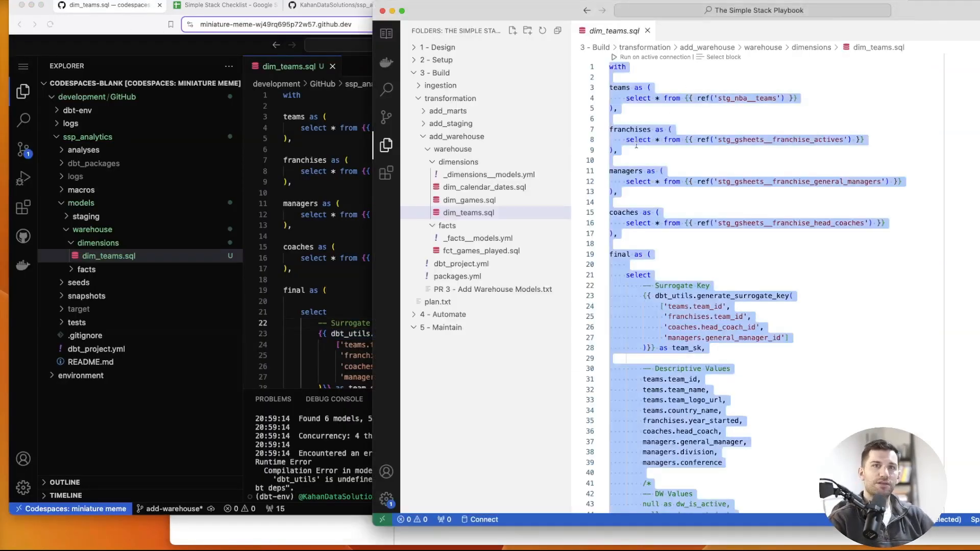
- Create packages.yml declaring package dbt-labs/dbt_utils at version 1.1.1
{"action": "left_click", "coordinate": [457, 277]}
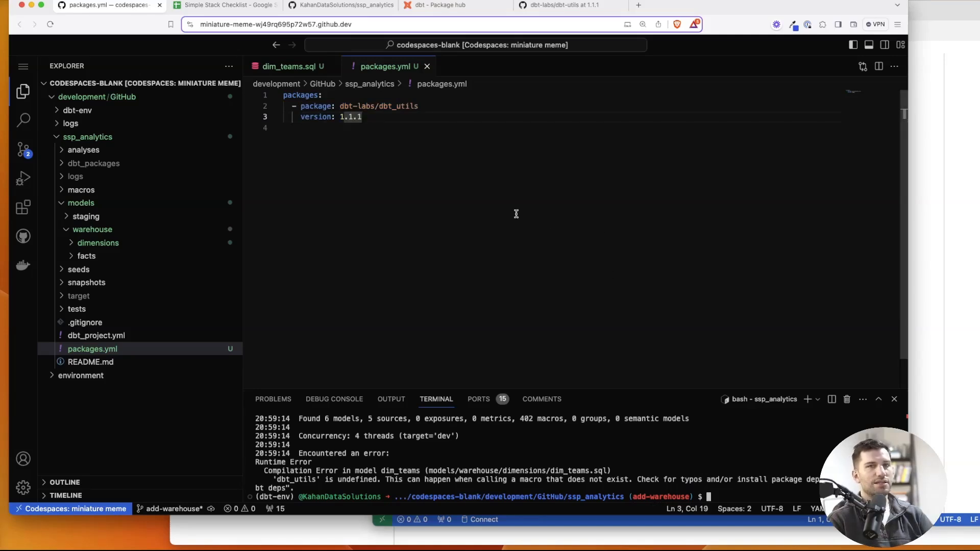
{"action": "mouse_move", "coordinate": [743, 493]}
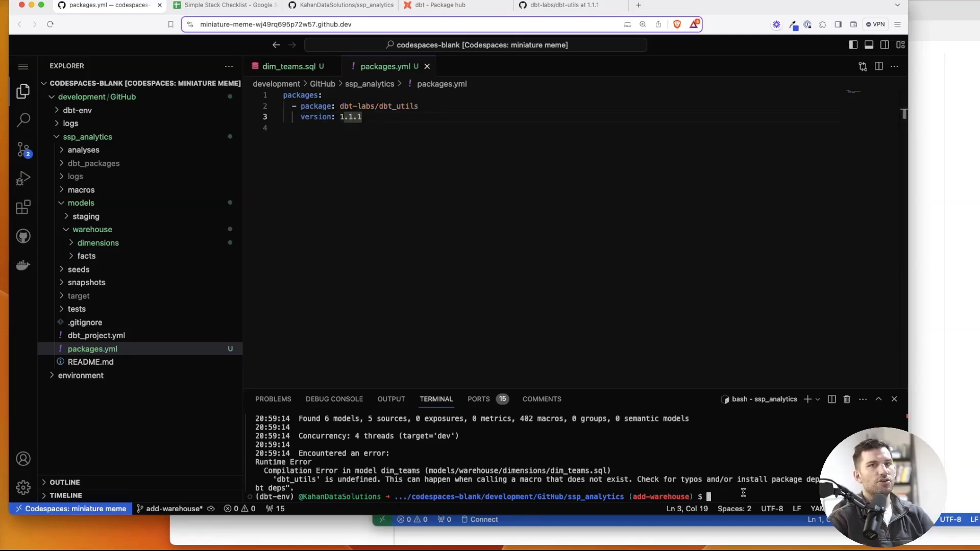
- Install dbt_utils 1.1.1 with dbt deps, check dbt_packages, and return to dim_teams.sql
{"action": "type", "text": "dbt deps"}
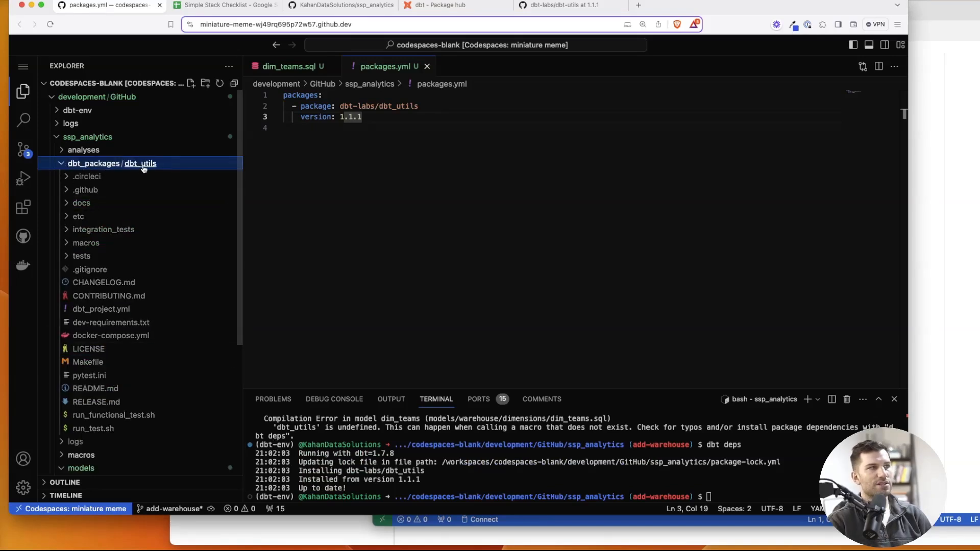
{"action": "left_click", "coordinate": [86, 242]}
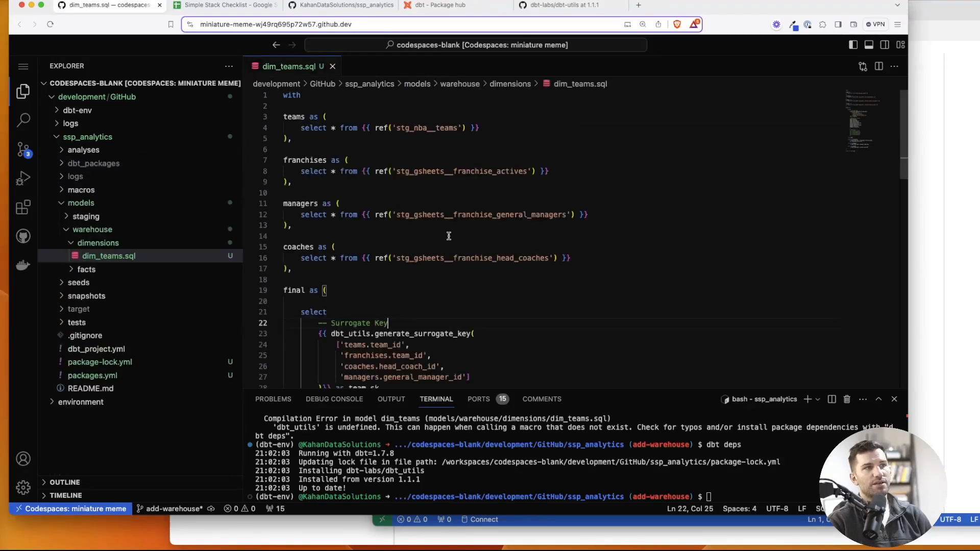
{"action": "scroll", "scroll_direction": "down", "scroll_amount": 3}
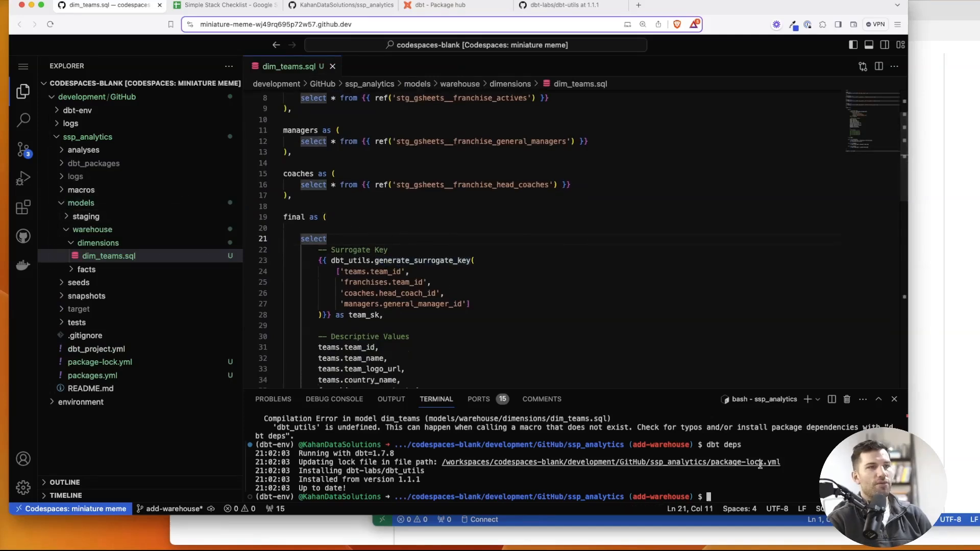
- Run dbt compile and inspect the md5 surrogate key in the compiled dim_teams.sql
{"action": "type", "text": "d"}
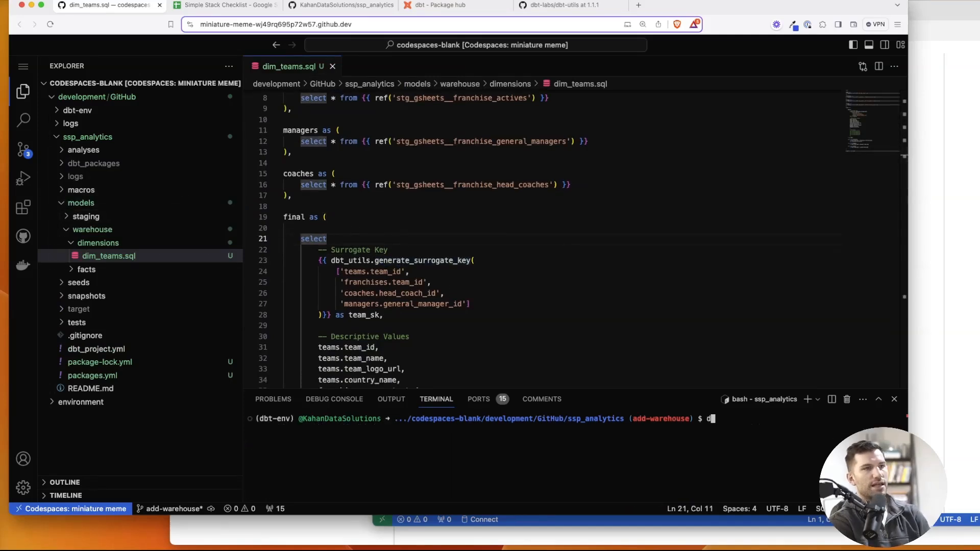
{"action": "type", "text": "dbt compile"}
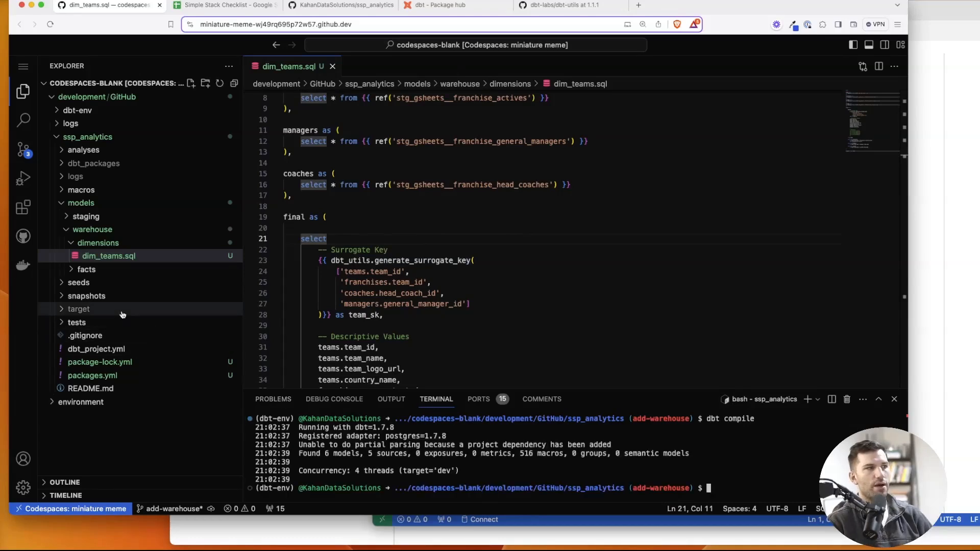
{"action": "left_click", "coordinate": [78, 309]}
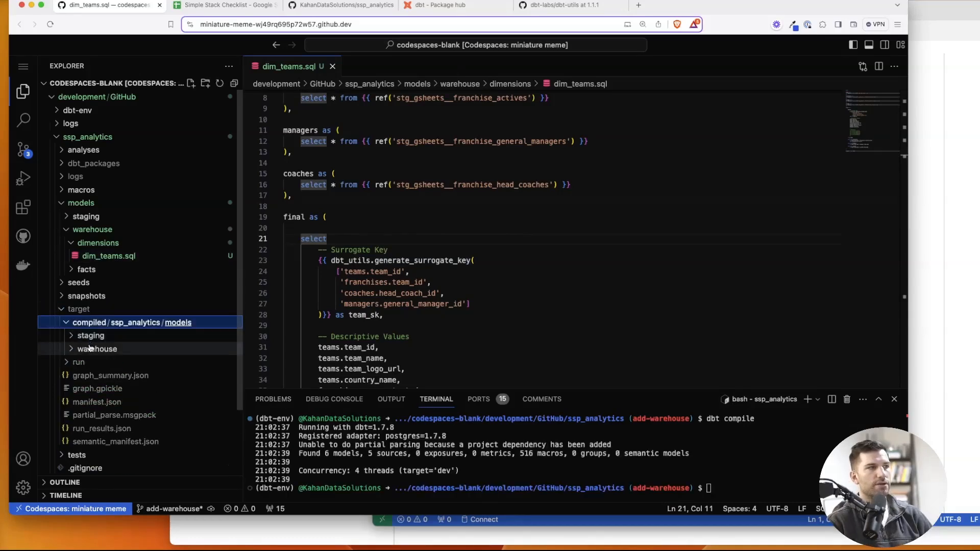
{"action": "left_click", "coordinate": [108, 388]}
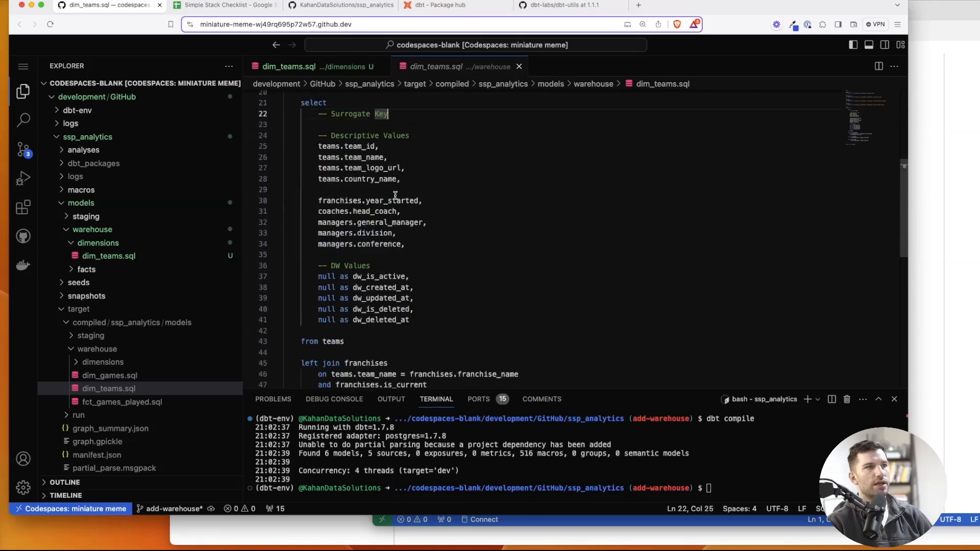
{"action": "left_click", "coordinate": [309, 67]}
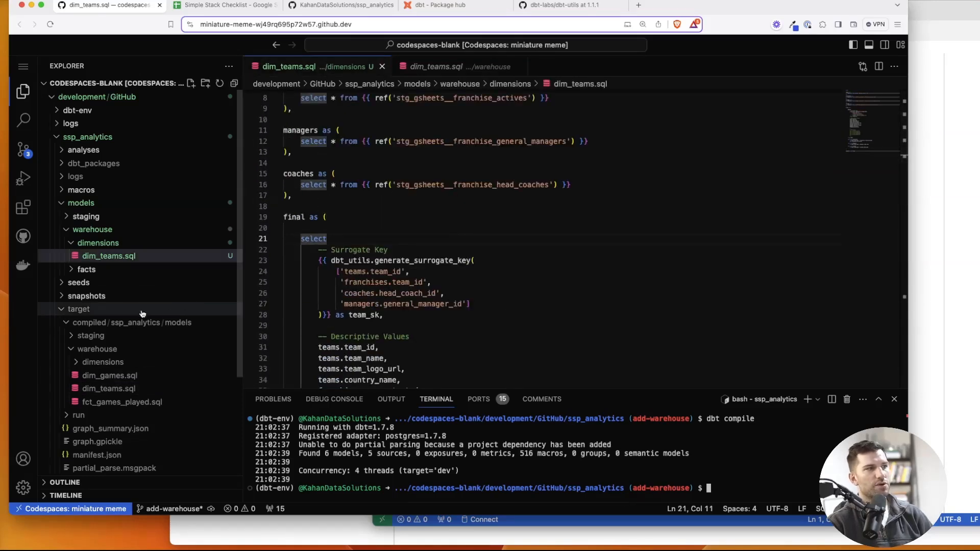
{"action": "left_click", "coordinate": [102, 362]}
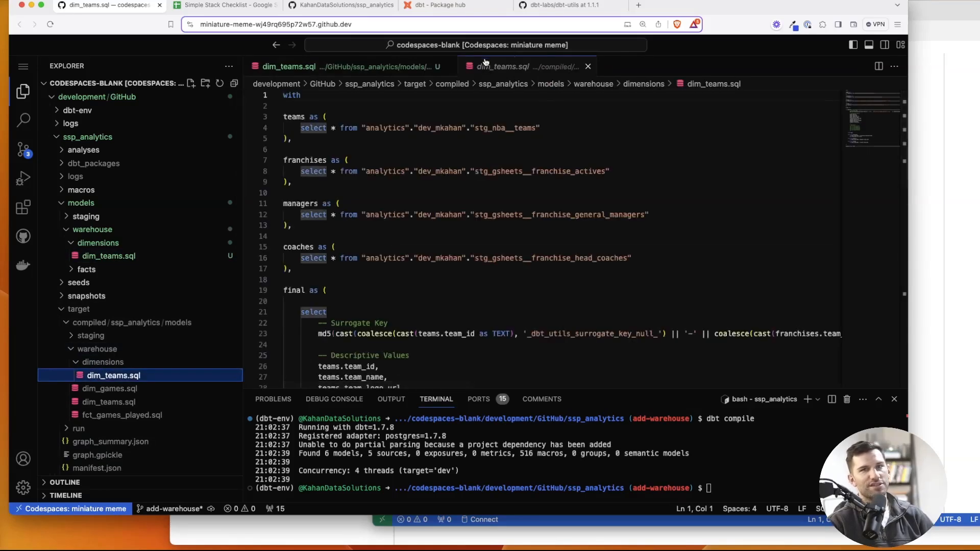
{"action": "scroll", "scroll_direction": "down", "scroll_amount": 3}
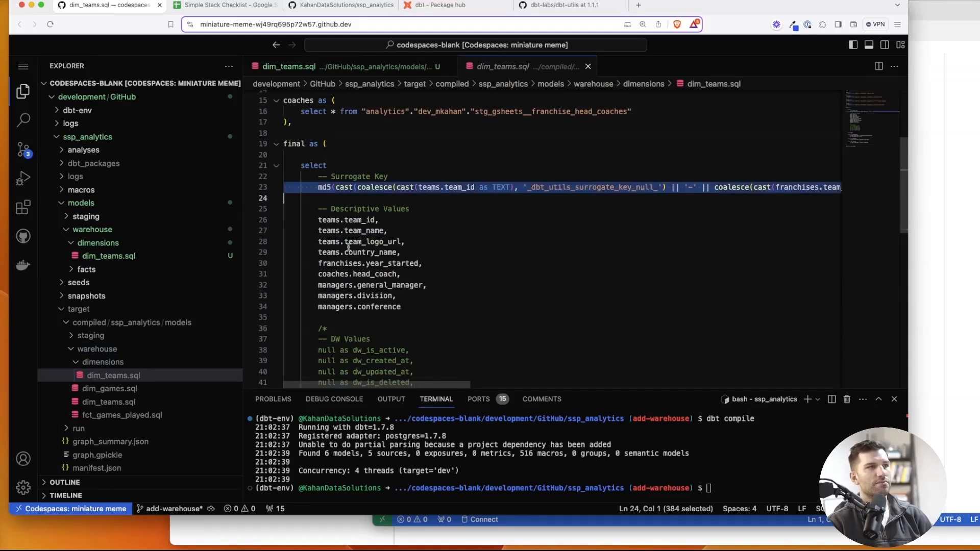
{"action": "scroll", "scroll_direction": "right", "scroll_amount": 3}
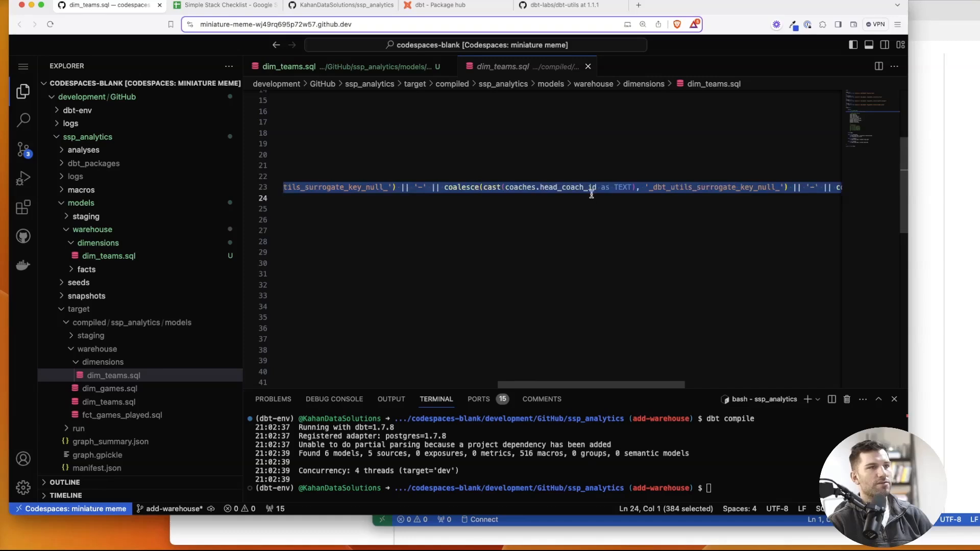
{"action": "scroll", "scroll_direction": "right", "scroll_amount": 3}
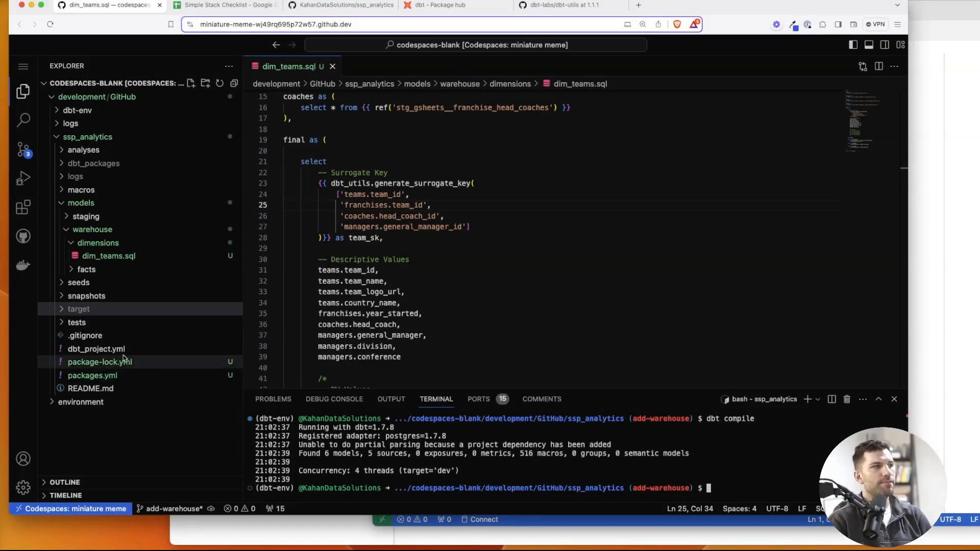
- Add a warehouse block to dbt_project.yml with +materialized: table and +schema: warehouse
{"action": "left_click", "coordinate": [97, 348]}
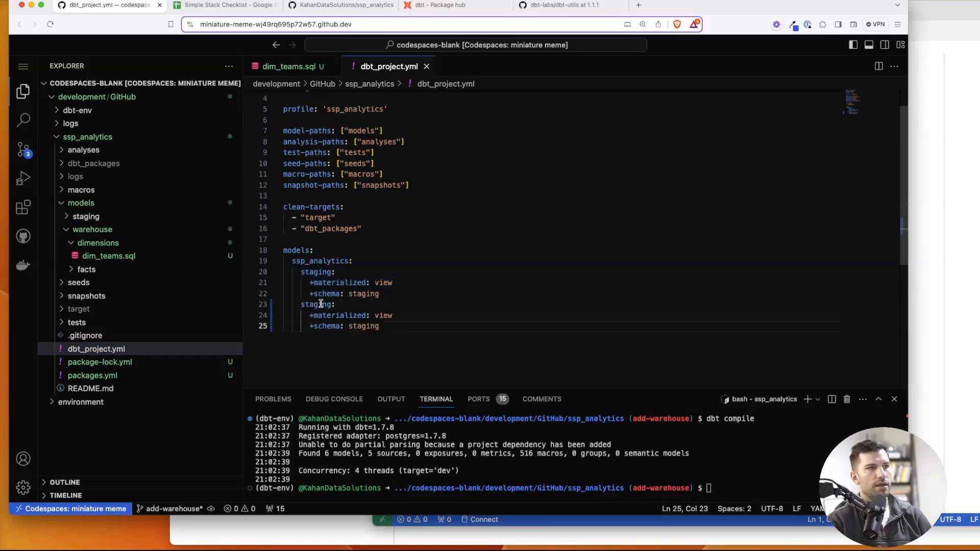
{"action": "double_click", "coordinate": [316, 304]}
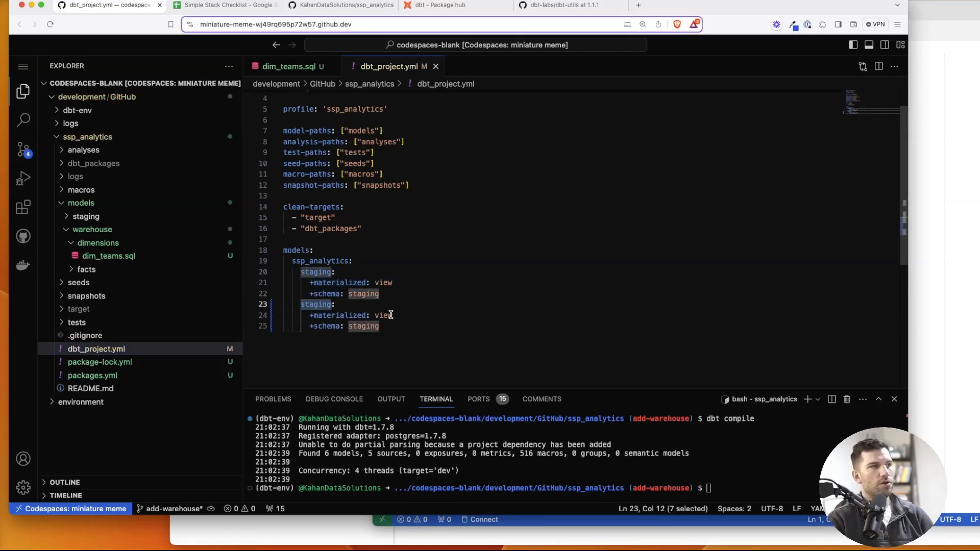
{"action": "left_click", "coordinate": [92, 229]}
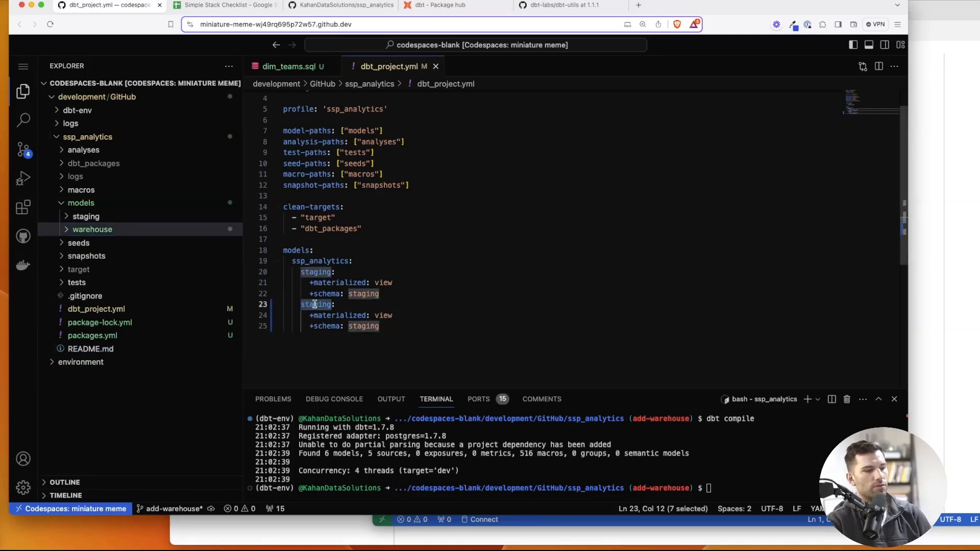
{"action": "type", "text": "warehouse:"}
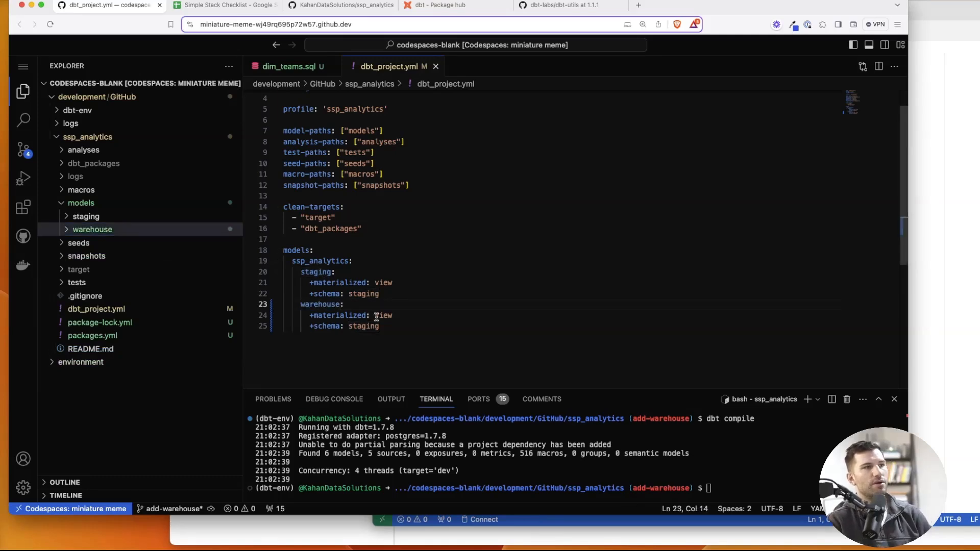
{"action": "type", "text": "table"}
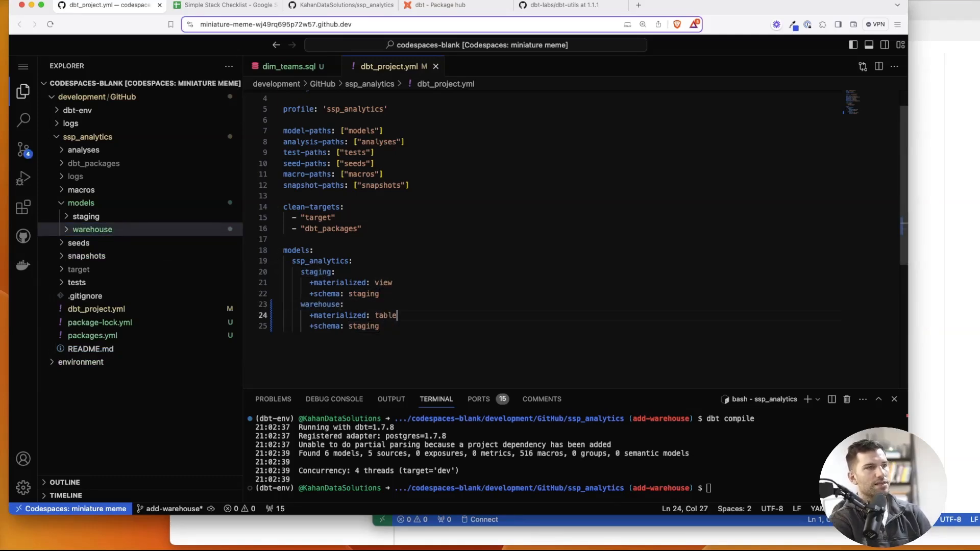
{"action": "double_click", "coordinate": [363, 326]}
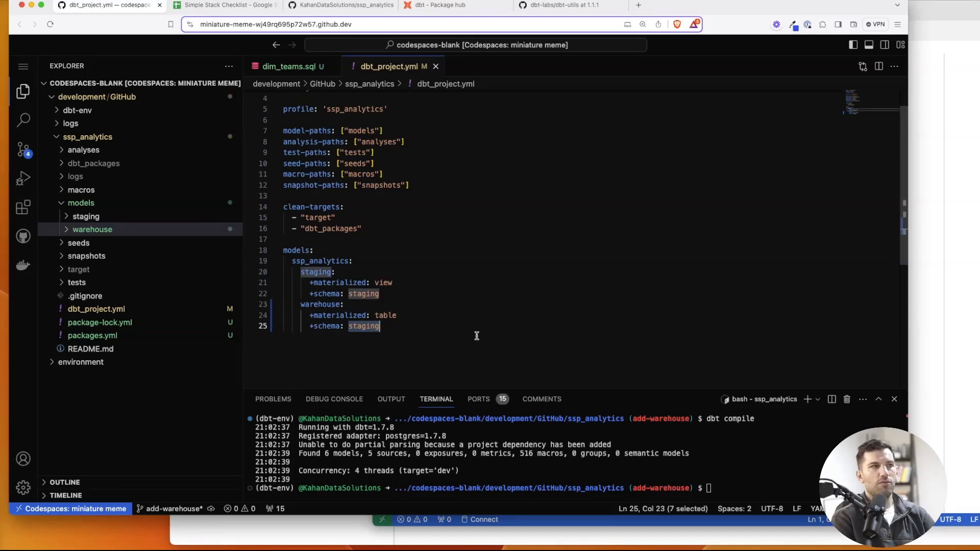
{"action": "type", "text": "warehouse"}
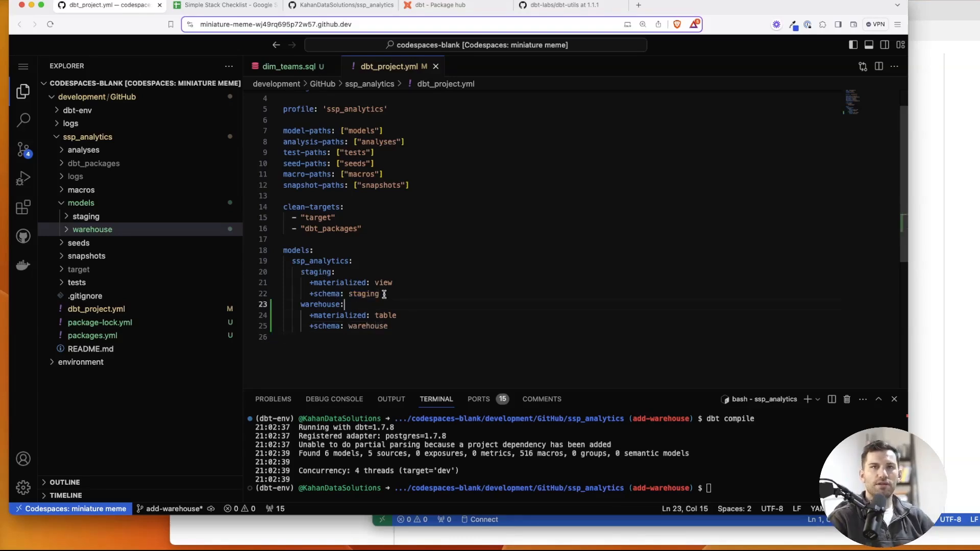
{"action": "double_click", "coordinate": [367, 325]}
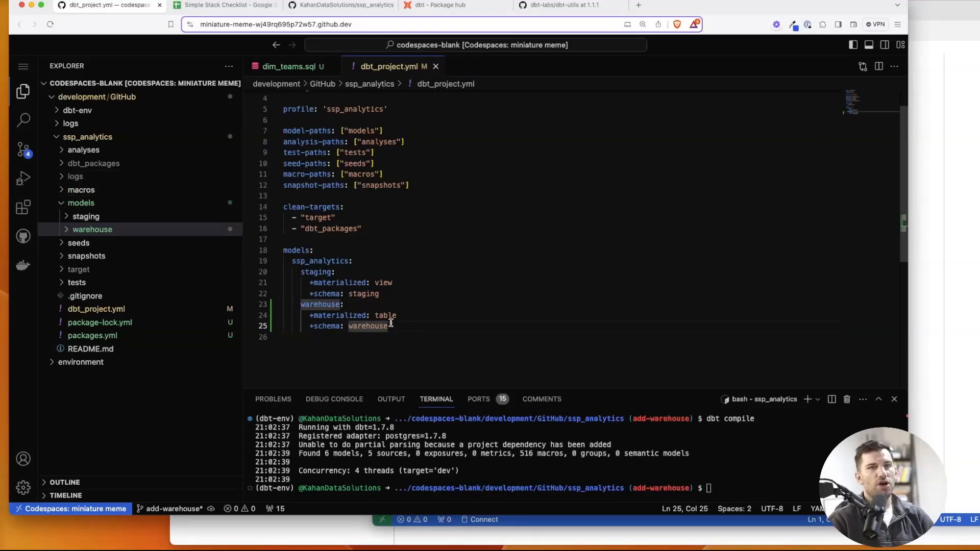
{"action": "double_click", "coordinate": [367, 326]}
{"action": "type", "text": "dbt run"}
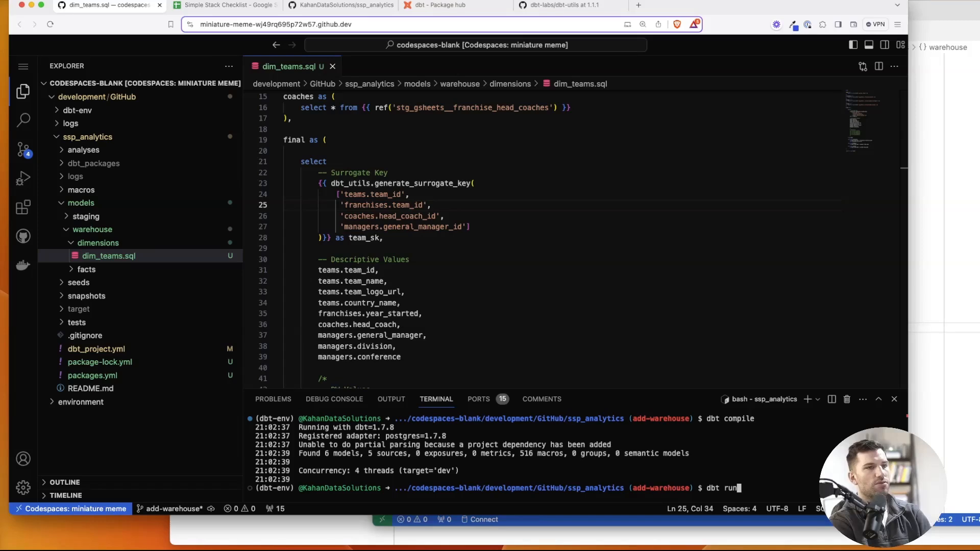
- Run dbt run -s dim_teams, creating dev_mkahan.dim_teams as a 32-row table
{"action": "type", "text": "-s d"}
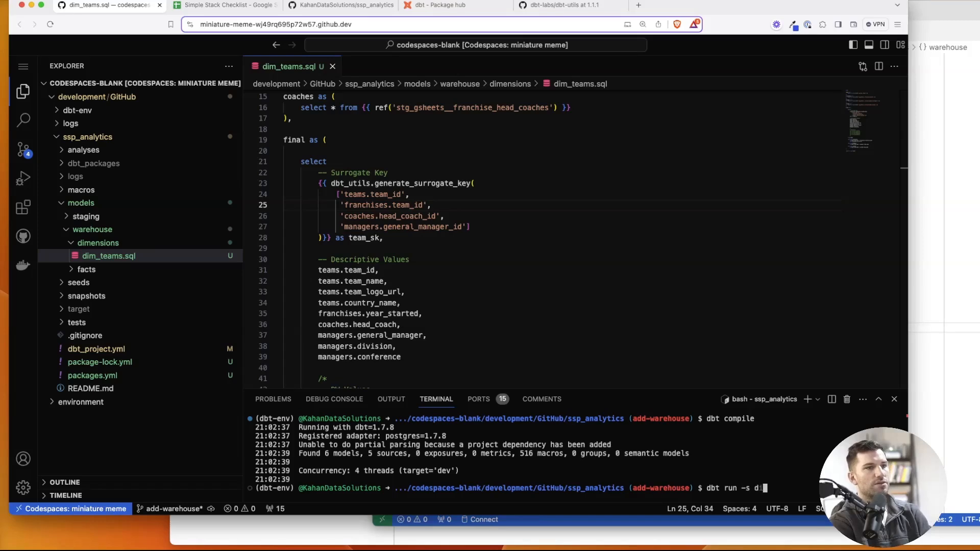
{"action": "type", "text": "im_teams"}
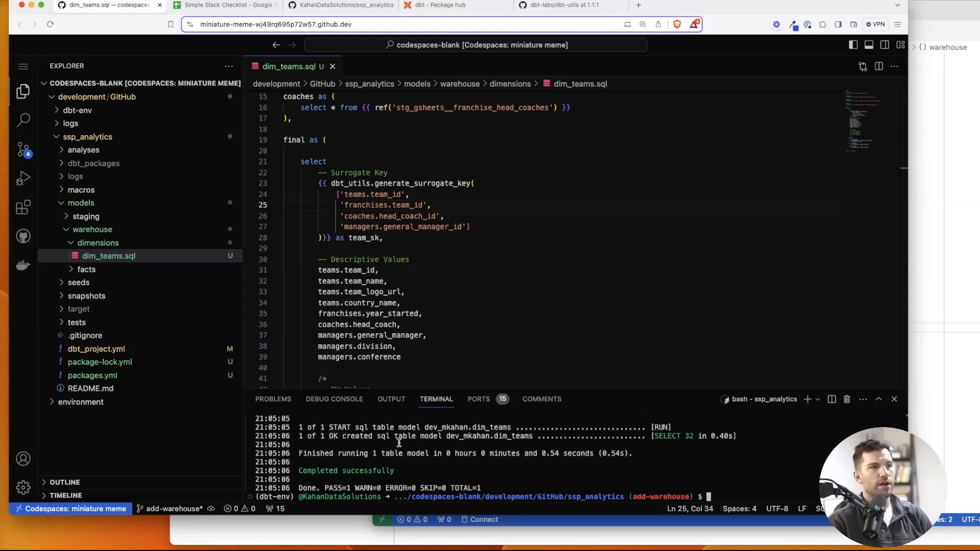
{"action": "mouse_move", "coordinate": [665, 432]}
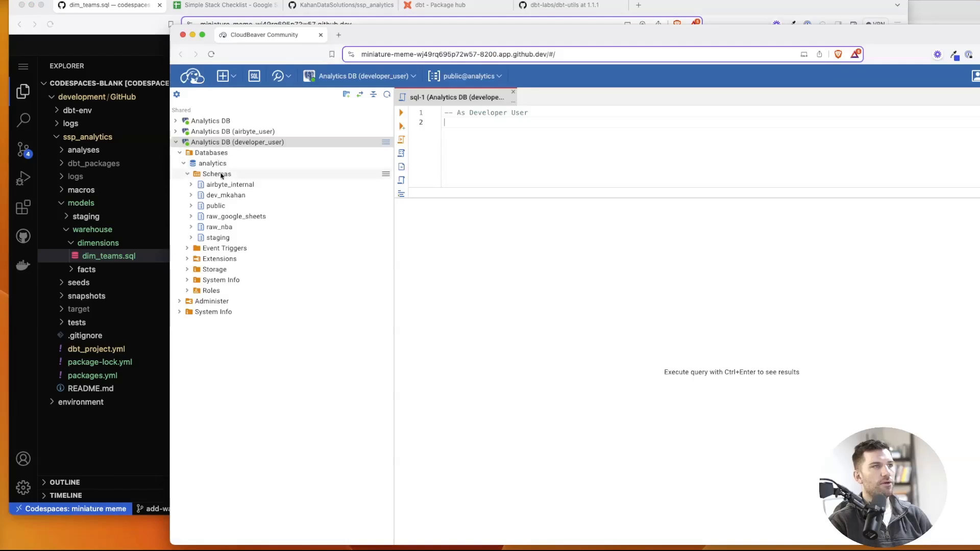
- Run select * from dev_mkahan.dim_teams and review the 32 team rows
{"action": "right_click", "coordinate": [225, 195]}
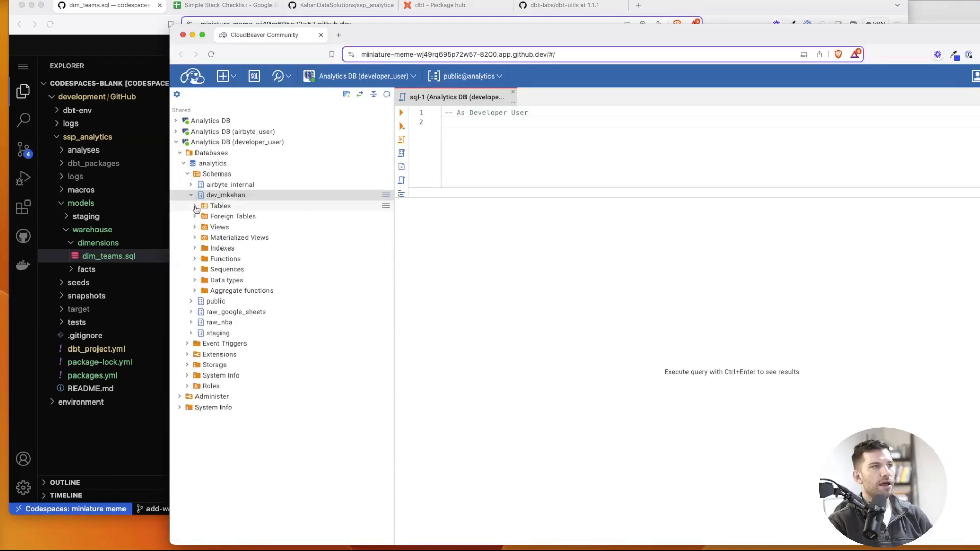
{"action": "left_click", "coordinate": [195, 205]}
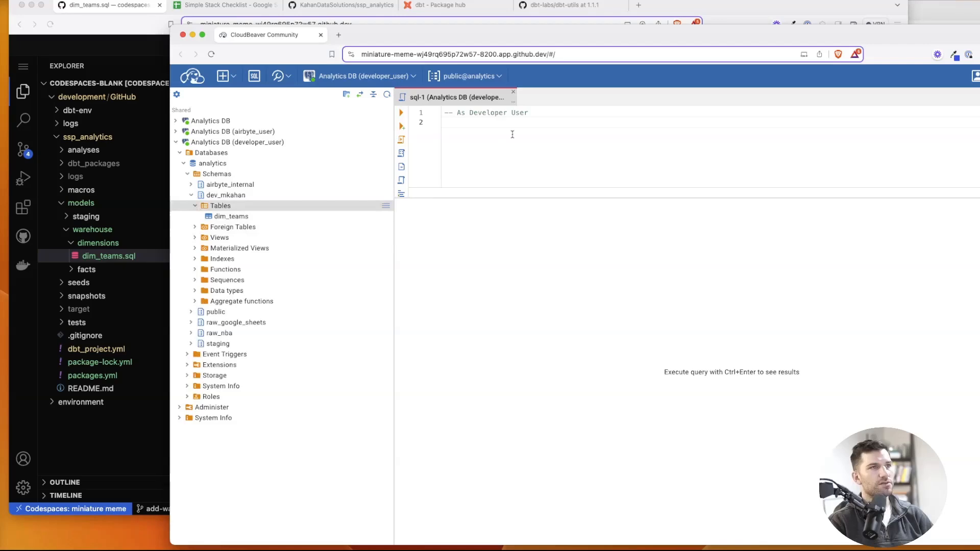
{"action": "type", "text": "select * from"}
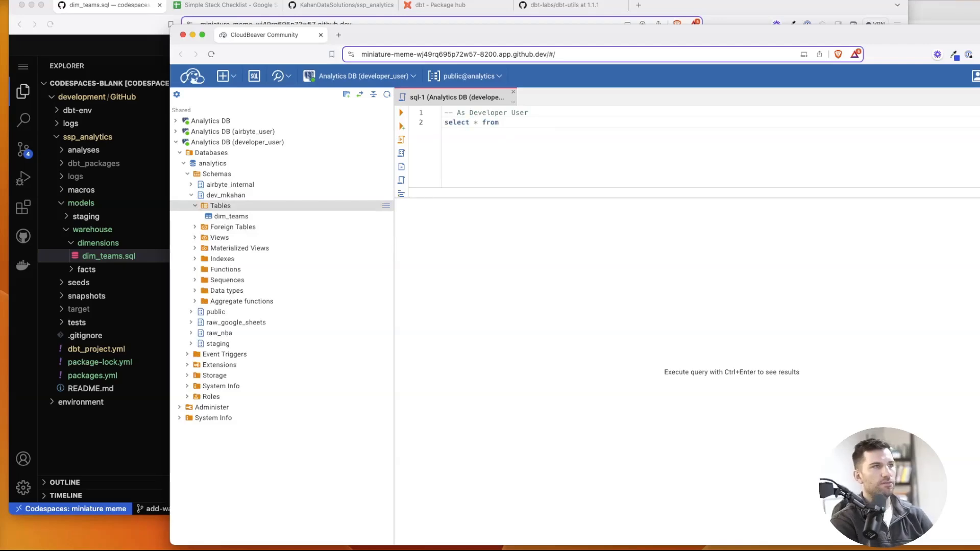
{"action": "type", "text": "dev_mkahan.dim_teams dt;"}
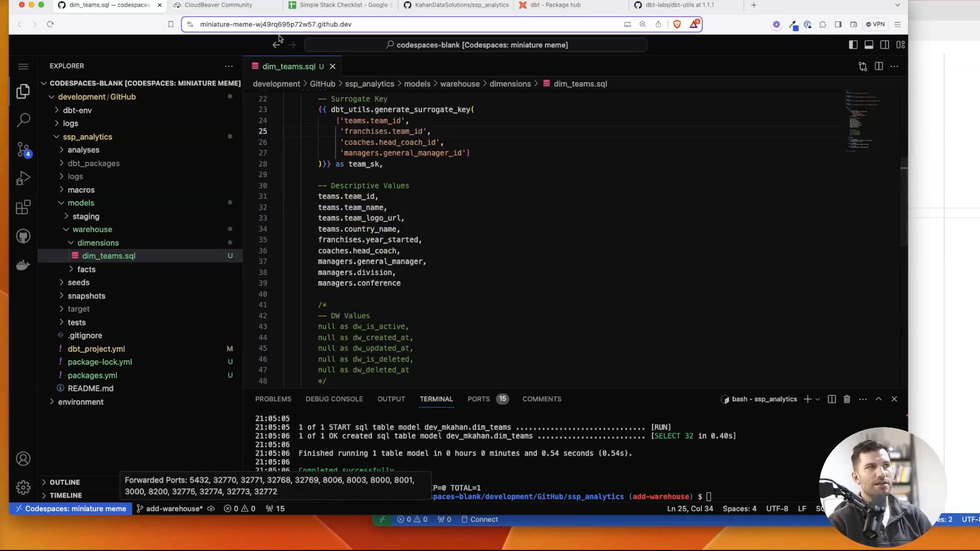
{"action": "left_click", "coordinate": [222, 6]}
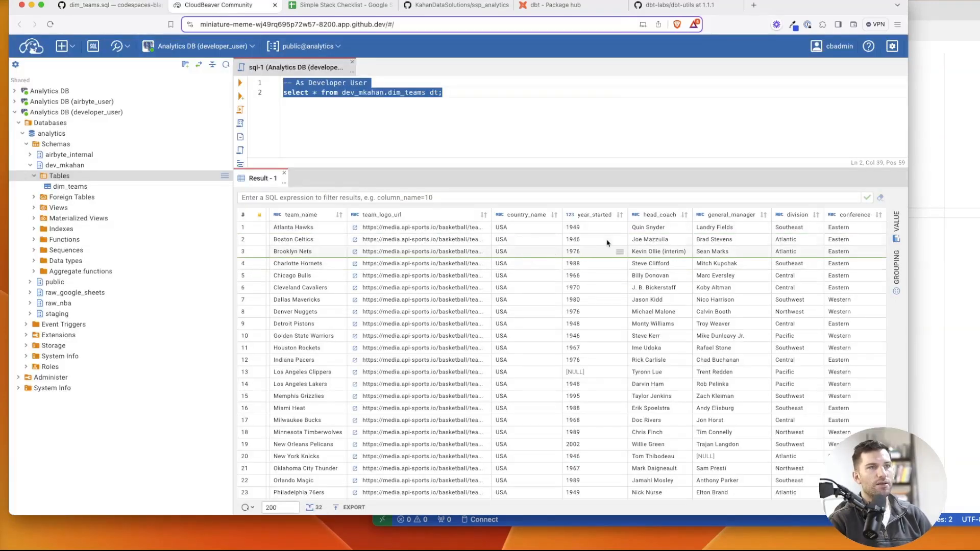
{"action": "scroll", "scroll_direction": "down", "scroll_amount": 3}
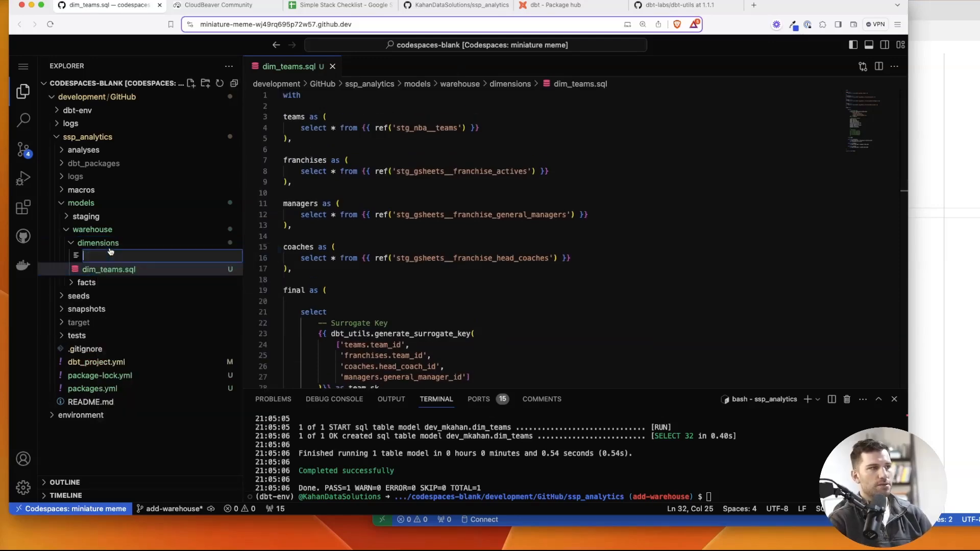
- Create dim_games.sql from stg_nba__games and build it as a 1289-row dev_mkahan table
{"action": "type", "text": "dim_games.sql"}
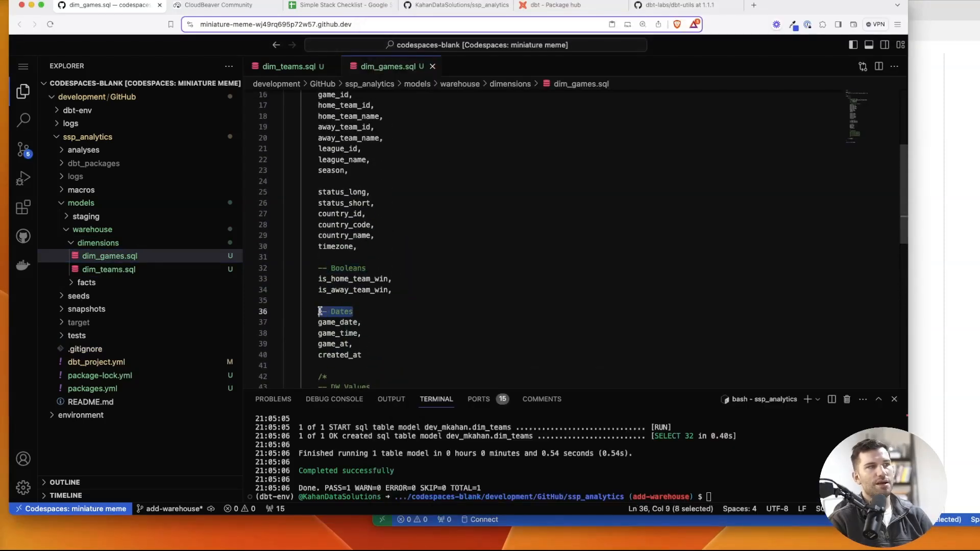
{"action": "mouse_move", "coordinate": [155, 278]}
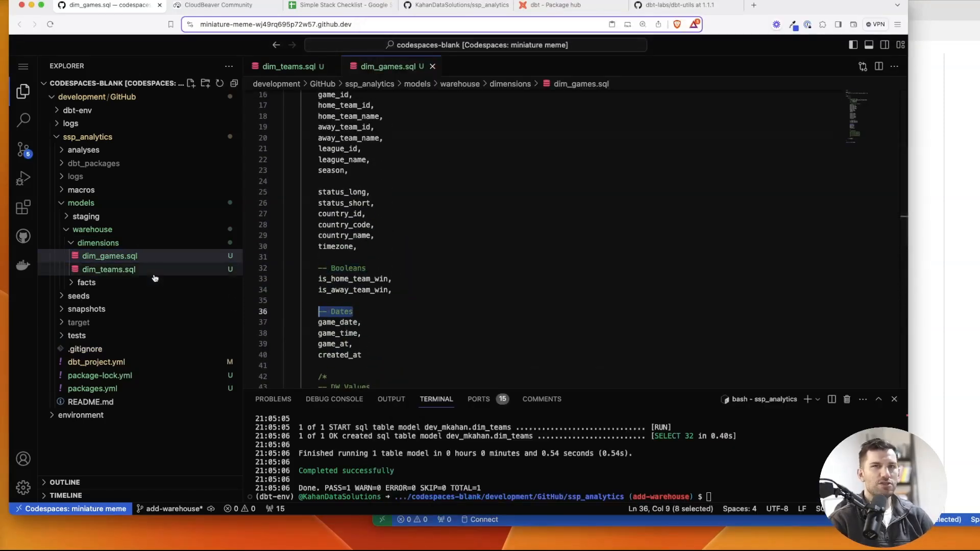
{"action": "mouse_move", "coordinate": [108, 270]}
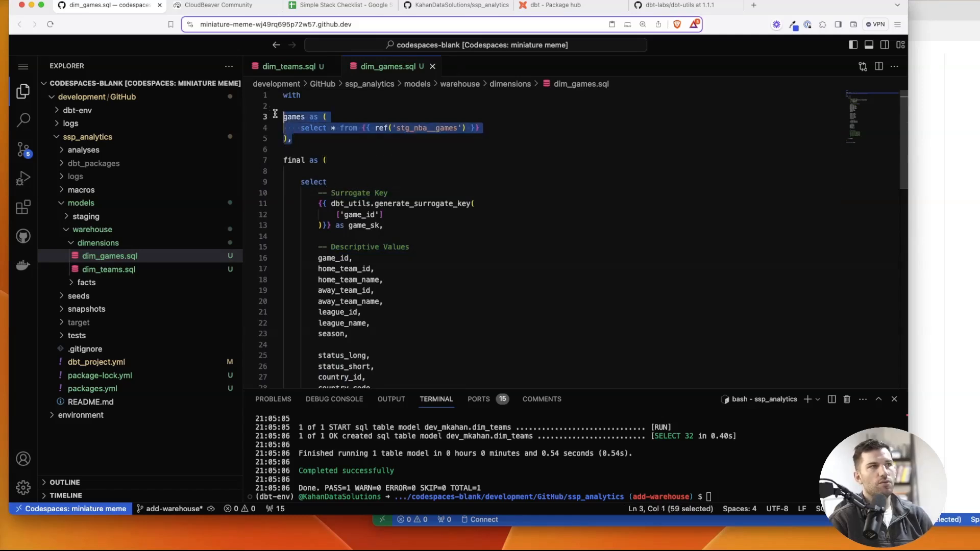
{"action": "scroll", "scroll_direction": "down", "scroll_amount": 3}
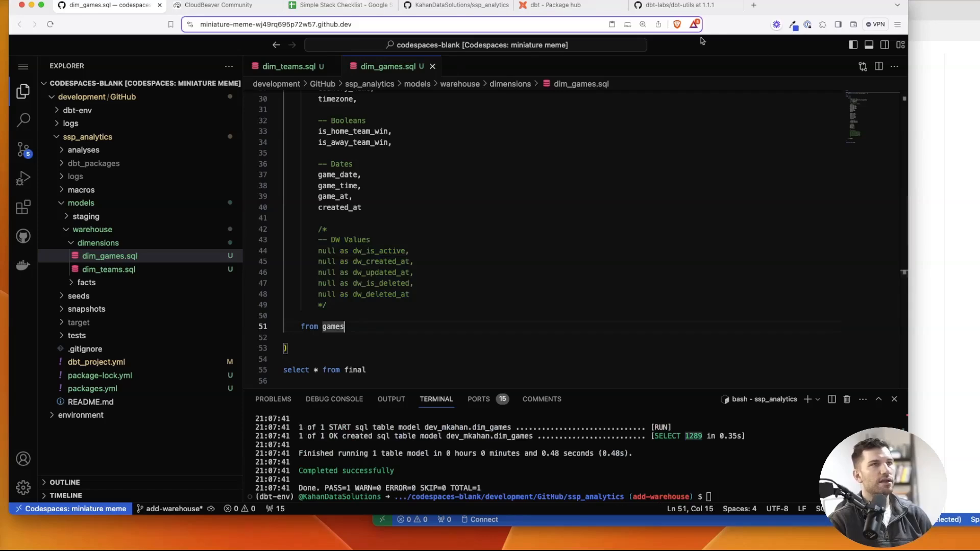
{"action": "left_click", "coordinate": [216, 5]}
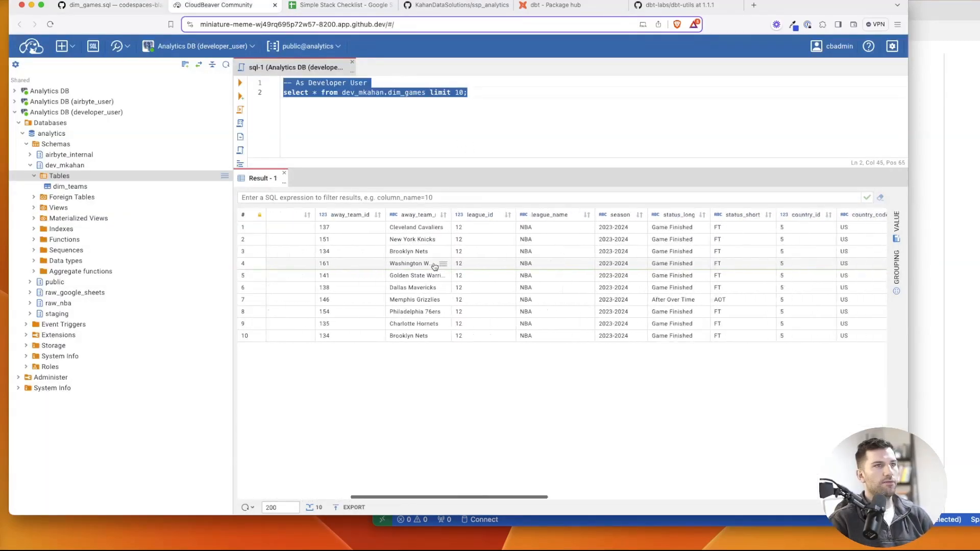
- Scroll right through the ten-row dim_games preview columns
{"action": "scroll", "scroll_direction": "right", "scroll_amount": 3}
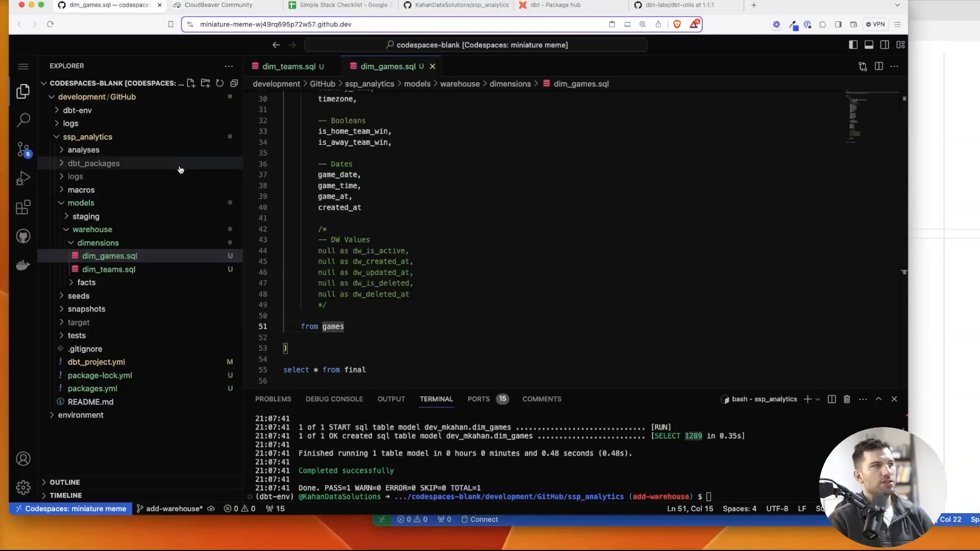
- Write the calendar model using a dbt_utils.date_spine with week, month and year columns
{"action": "type", "text": "dim_calendar_date.sql"}
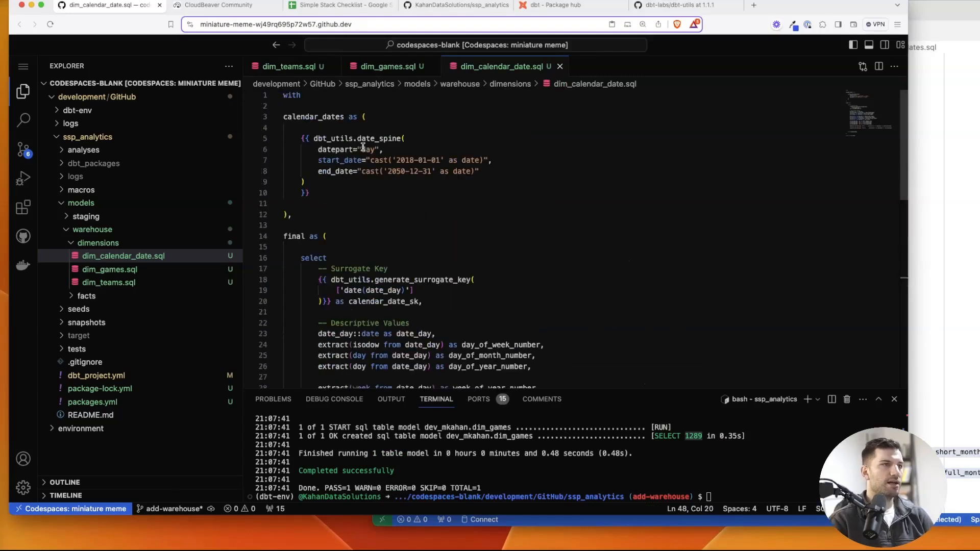
{"action": "left_click_drag", "start_coordinate": [301, 138], "coordinate": [312, 192]}
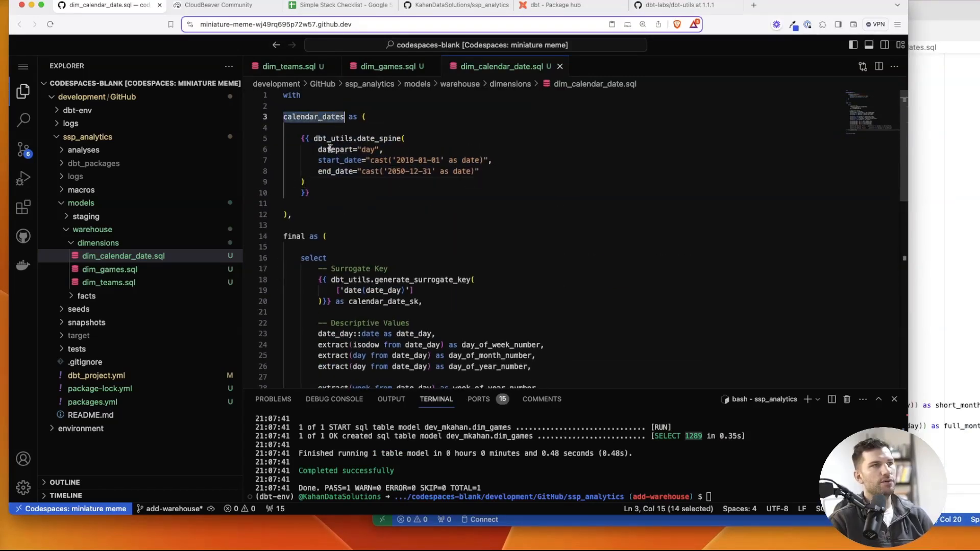
{"action": "scroll", "scroll_direction": "down", "scroll_amount": 3}
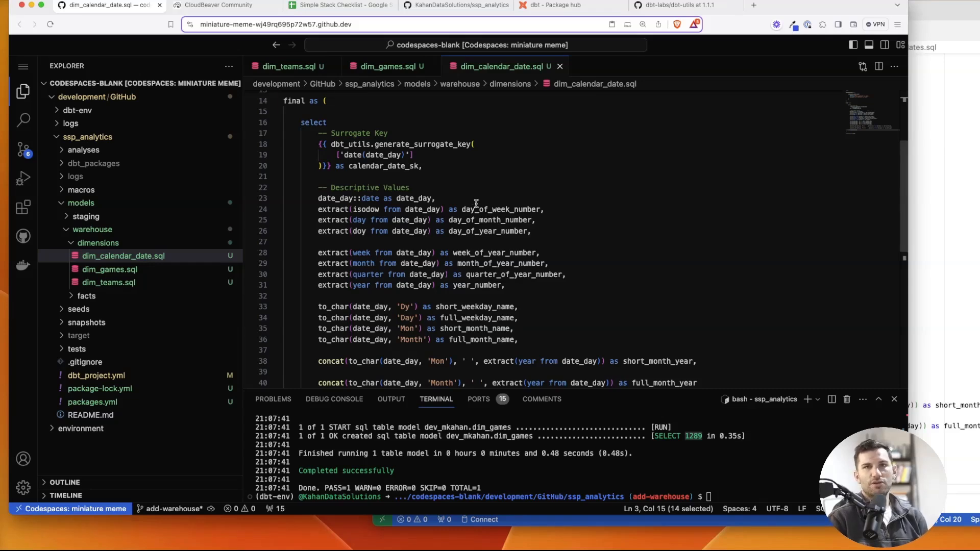
{"action": "double_click", "coordinate": [501, 209]}
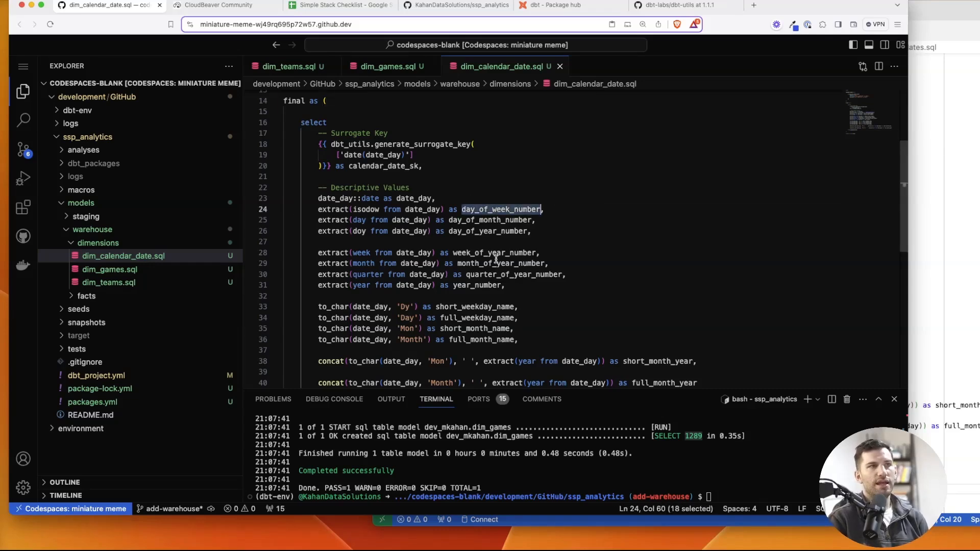
{"action": "scroll", "scroll_direction": "down", "scroll_amount": 3}
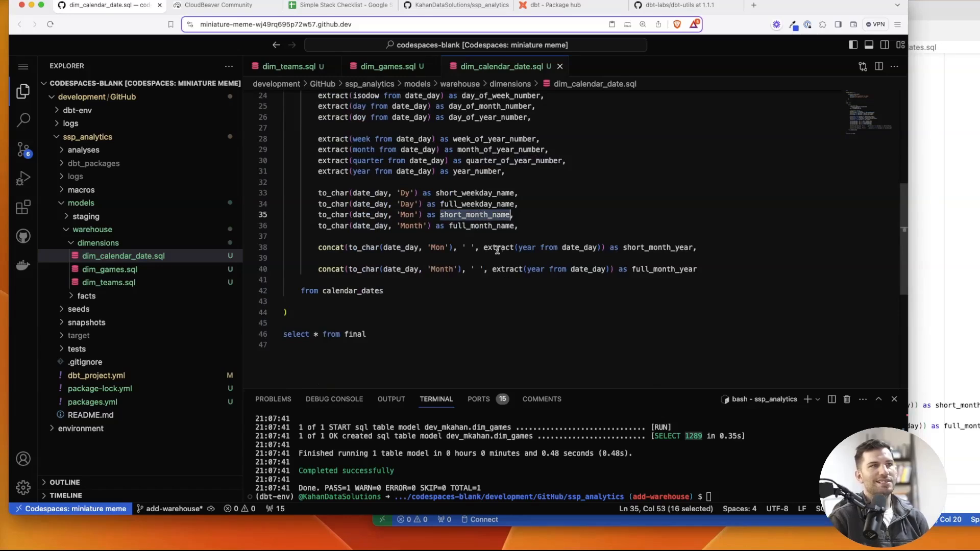
- Build the model with dbt run and rename the file to dim_calendar_dates.sql
{"action": "left_click", "coordinate": [476, 192]}
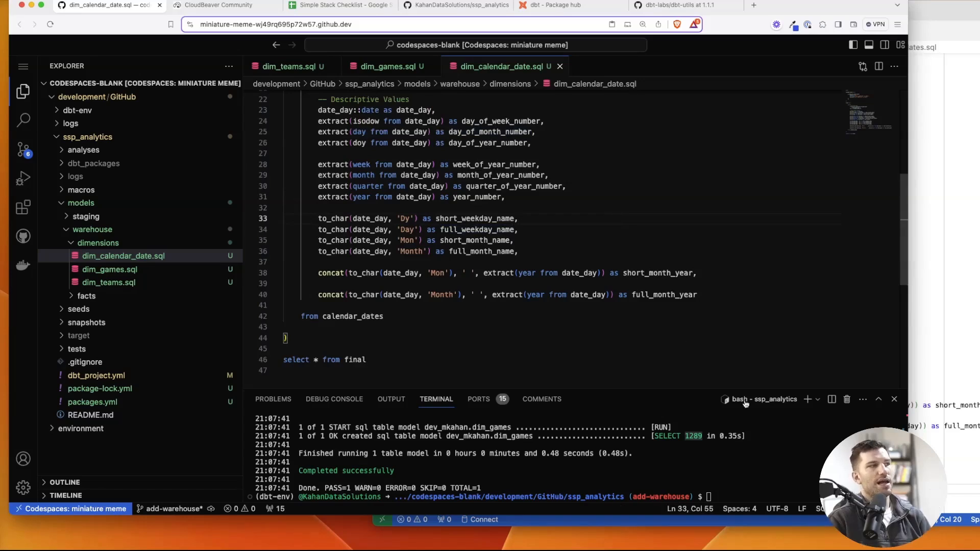
{"action": "type", "text": "dbt run -s dim_calendar_dates"}
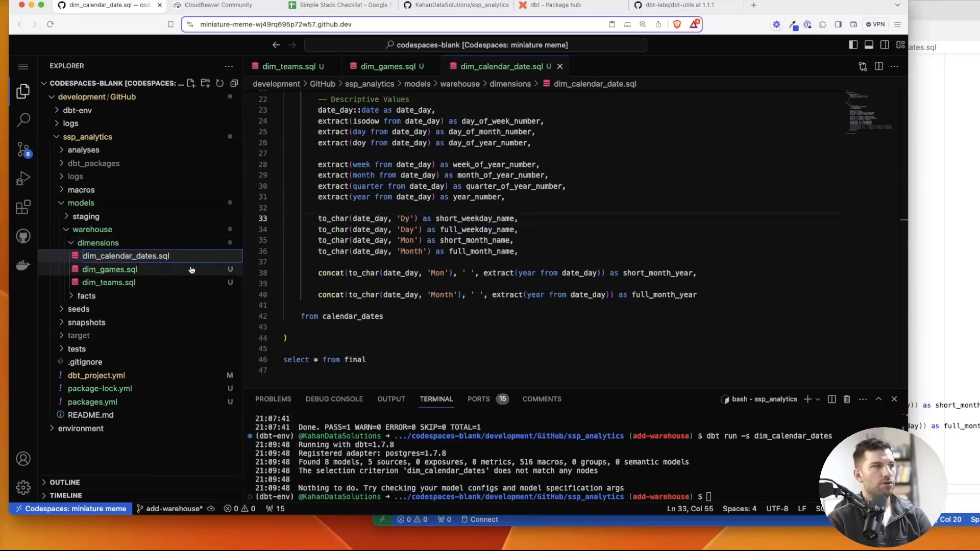
{"action": "left_click", "coordinate": [215, 5]}
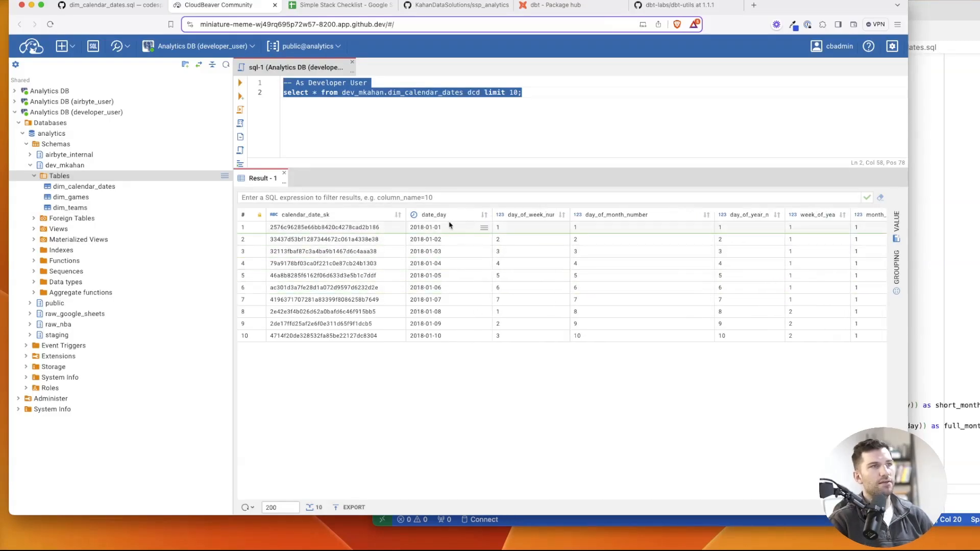
- Scroll through dim_calendar_dates results showing weekday, month and year name columns
{"action": "scroll", "scroll_direction": "right", "scroll_amount": 3}
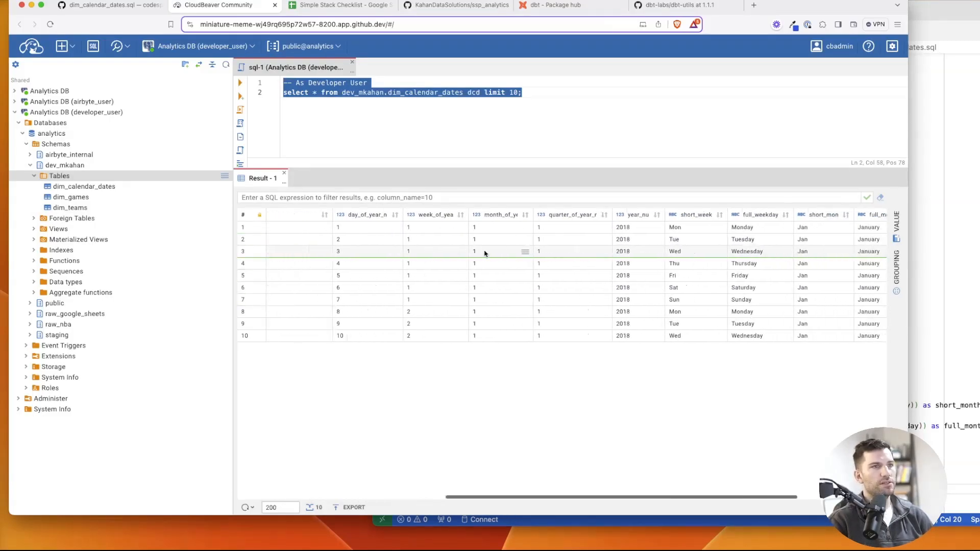
{"action": "scroll", "scroll_direction": "right", "scroll_amount": 3}
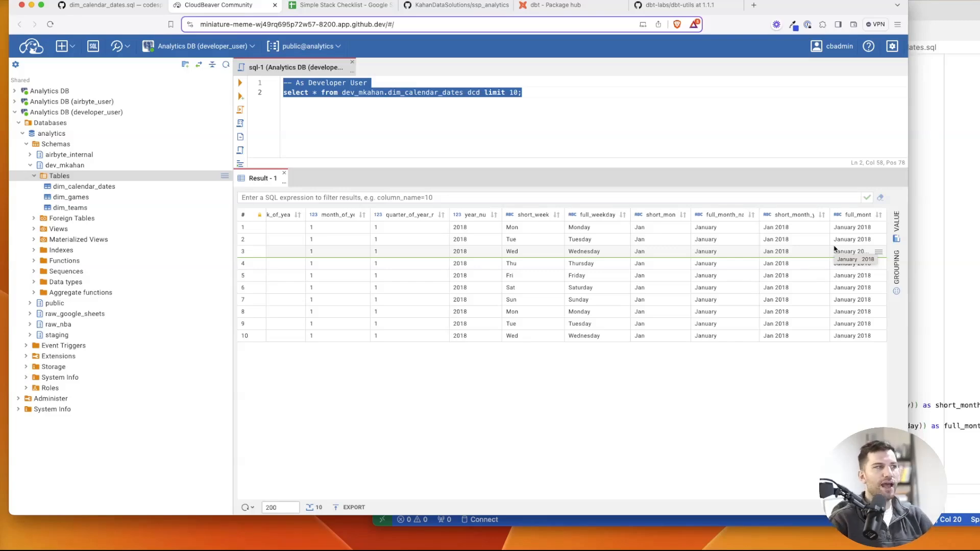
{"action": "mouse_move", "coordinate": [953, 267]}
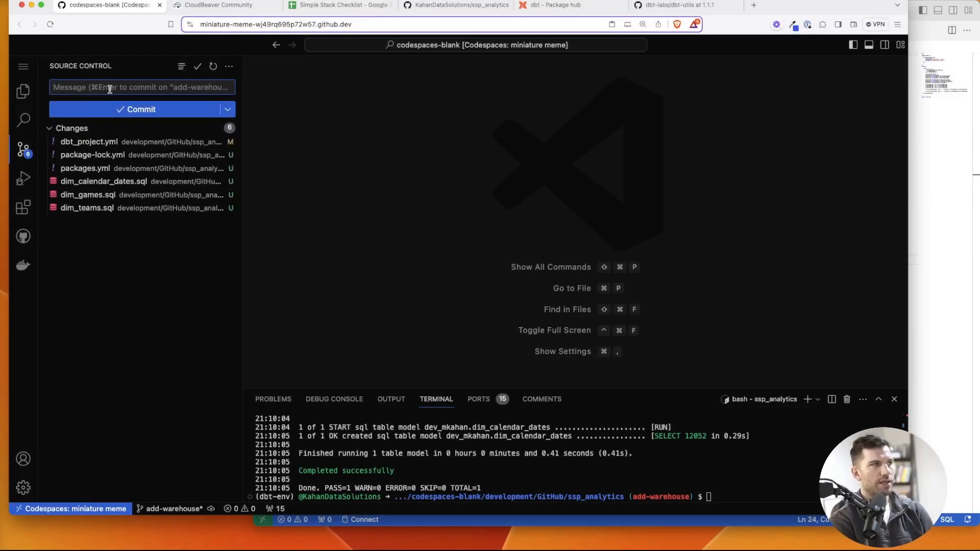
- Commit package files as 'add packages' and dbt_project.yml as 'add warehouse configs'
{"action": "type", "text": "add packages"}
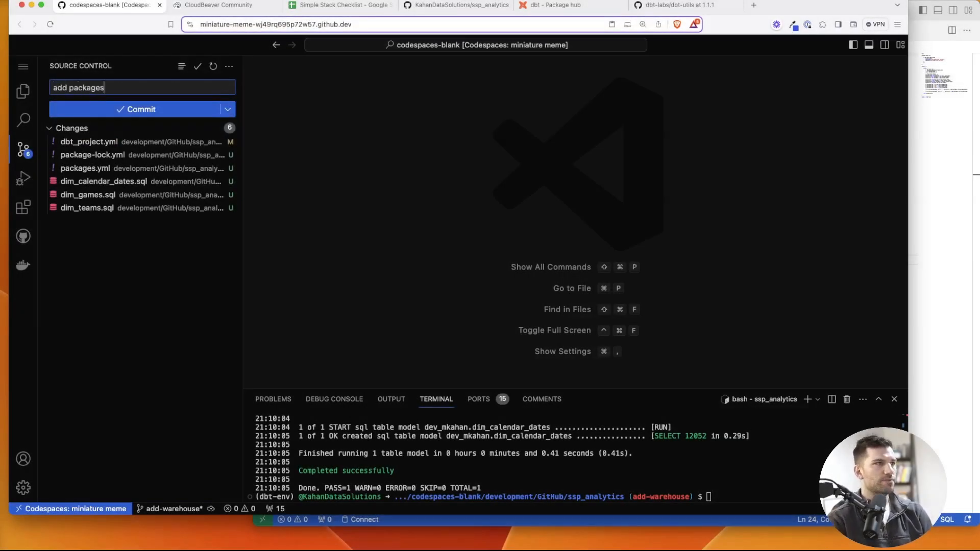
{"action": "left_click", "coordinate": [218, 154]}
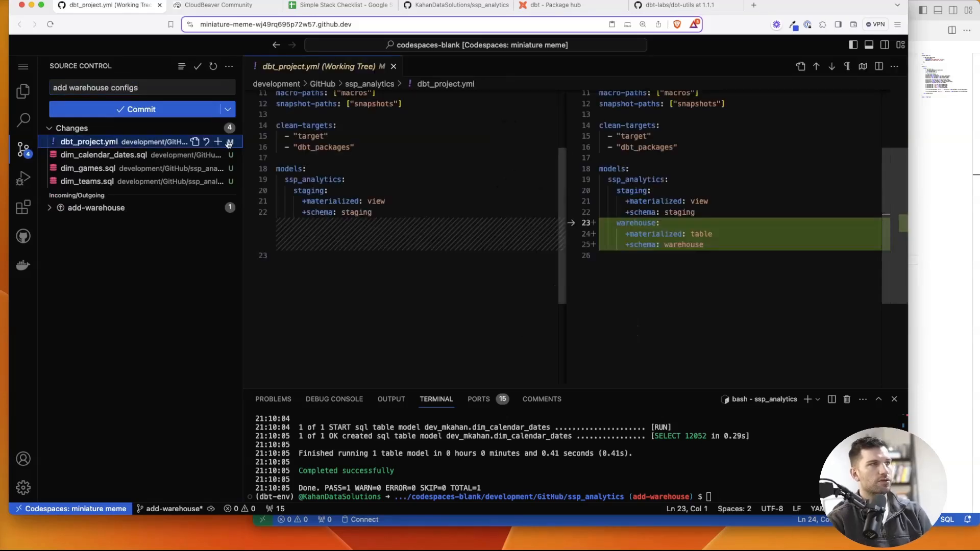
{"action": "left_click", "coordinate": [218, 142]}
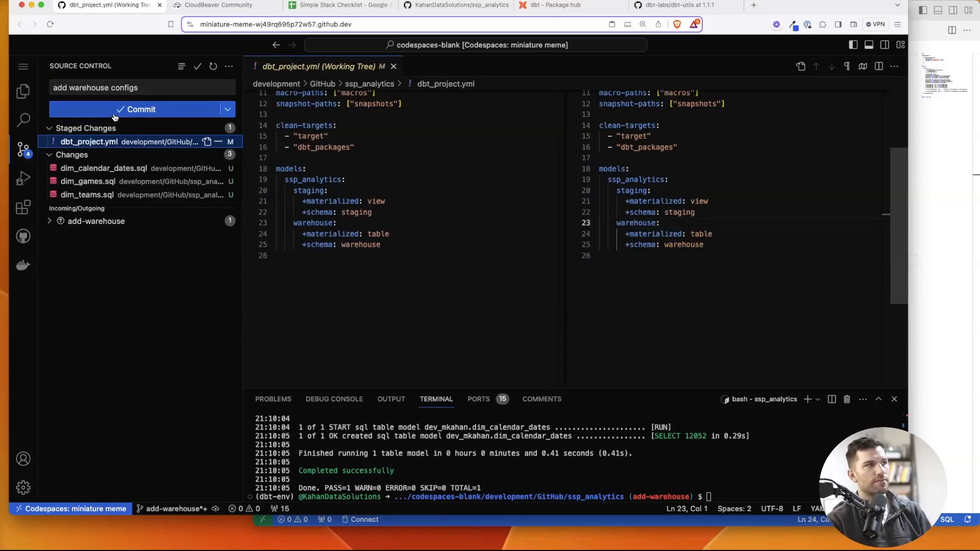
{"action": "left_click", "coordinate": [141, 109]}
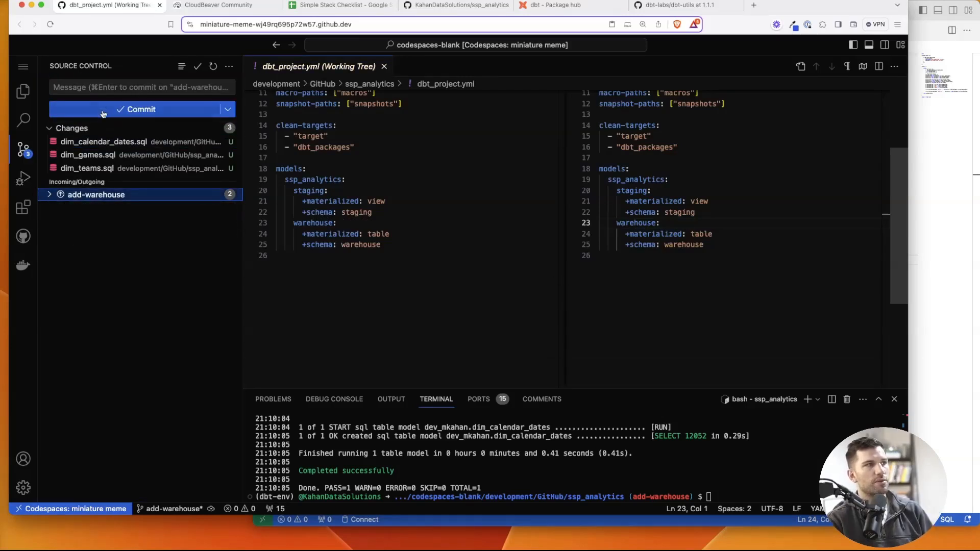
- Commit the three dimension models as 'add initial dimensions' and return to Explorer
{"action": "type", "text": "add"}
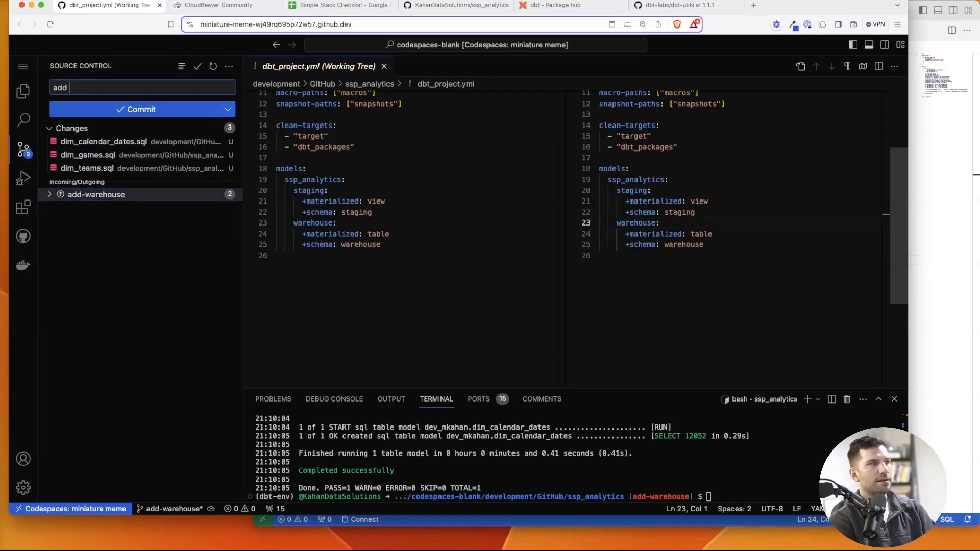
{"action": "type", "text": "initial dimensions"}
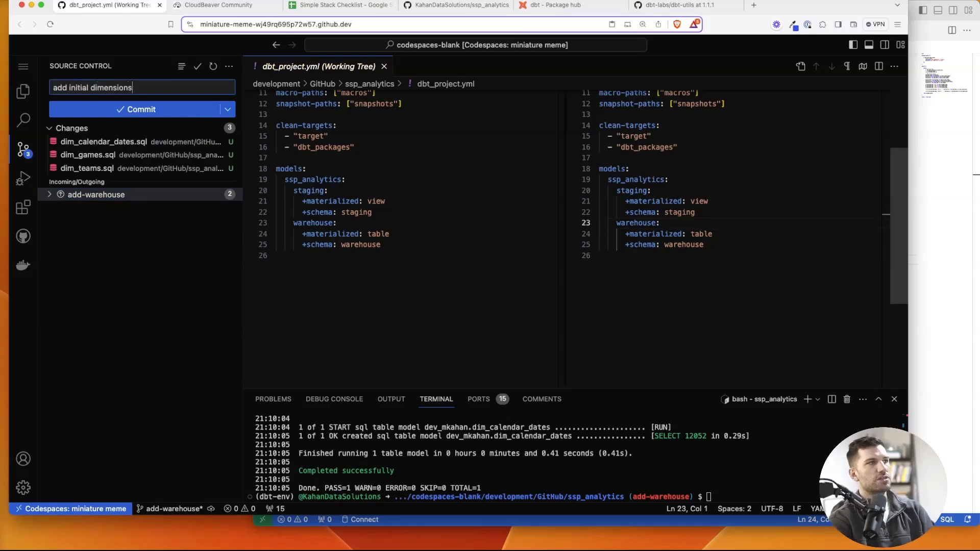
{"action": "left_click", "coordinate": [142, 109]}
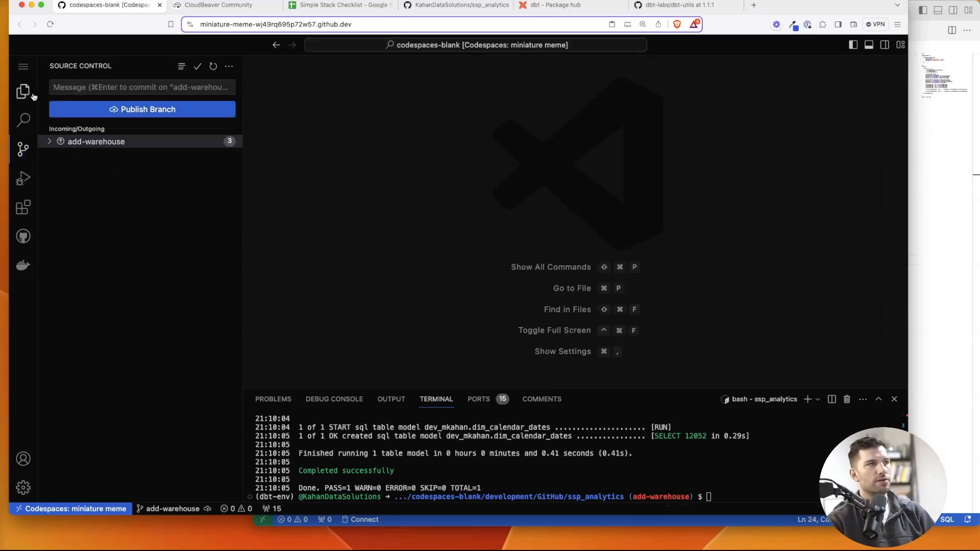
{"action": "left_click", "coordinate": [23, 92]}
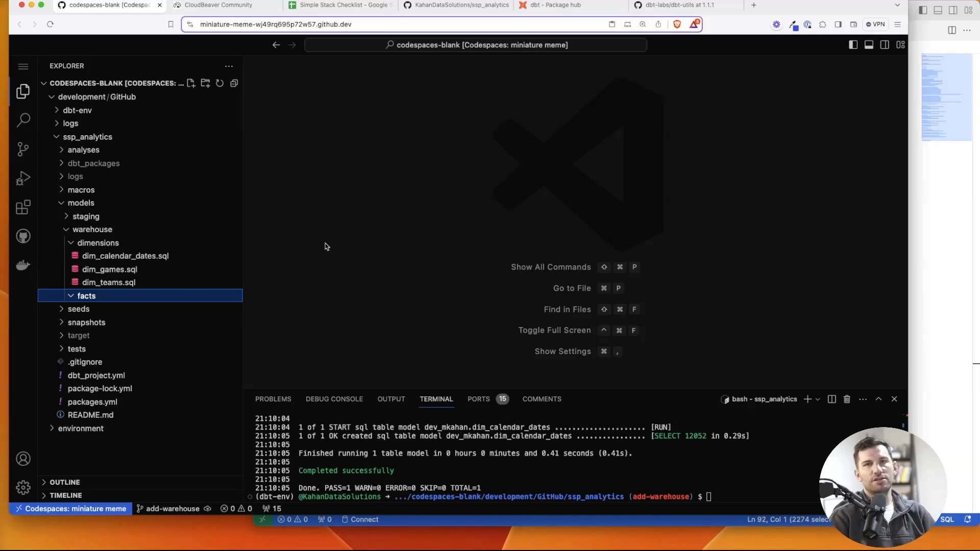